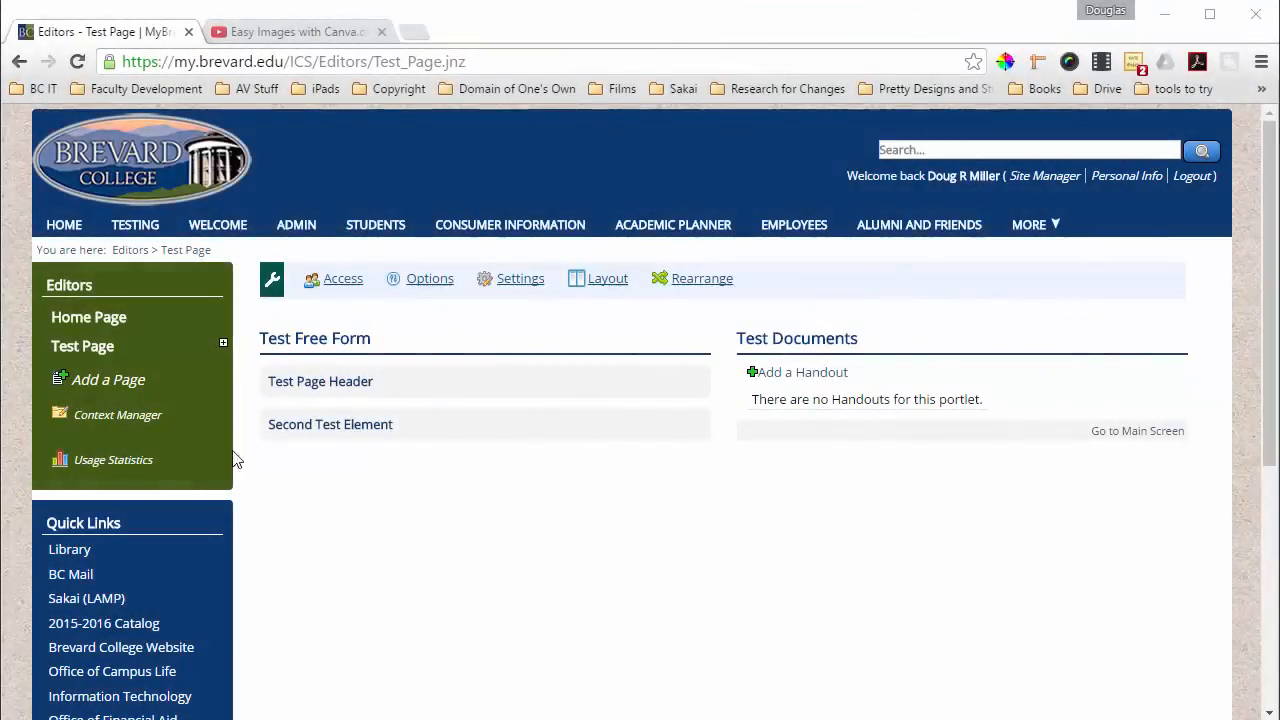
mouse_move(610, 344)
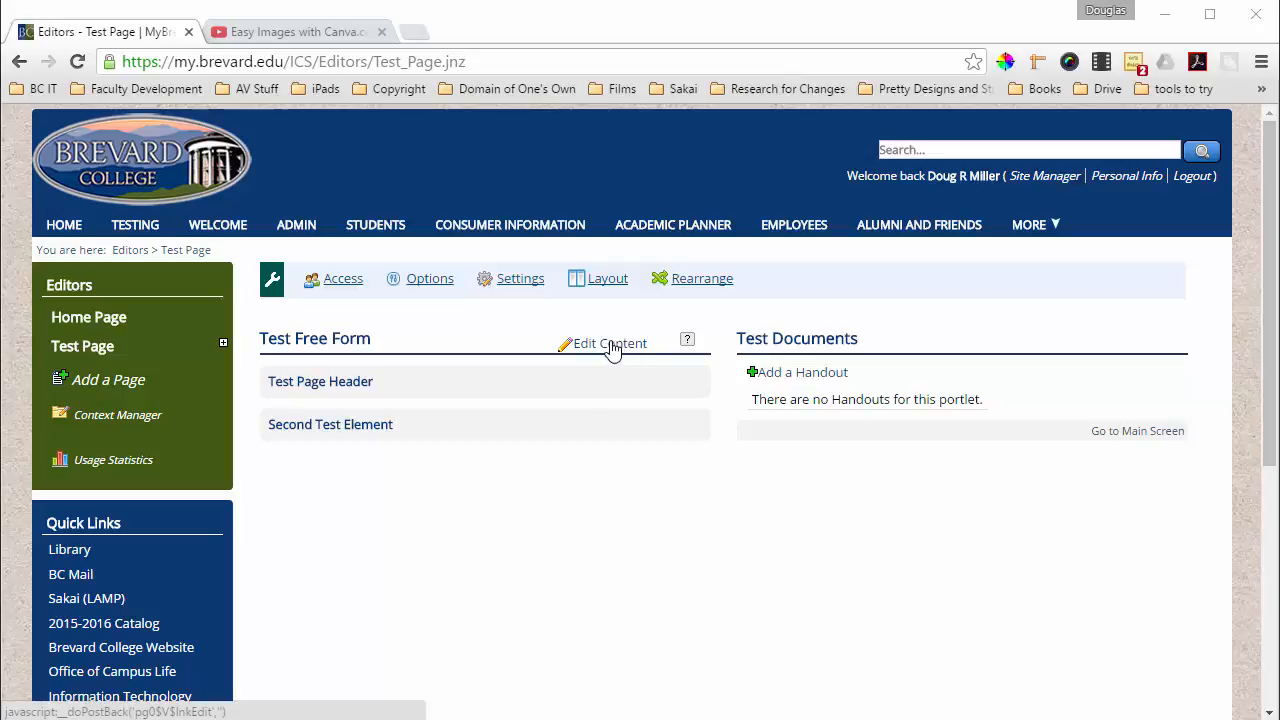
mouse_move(620, 350)
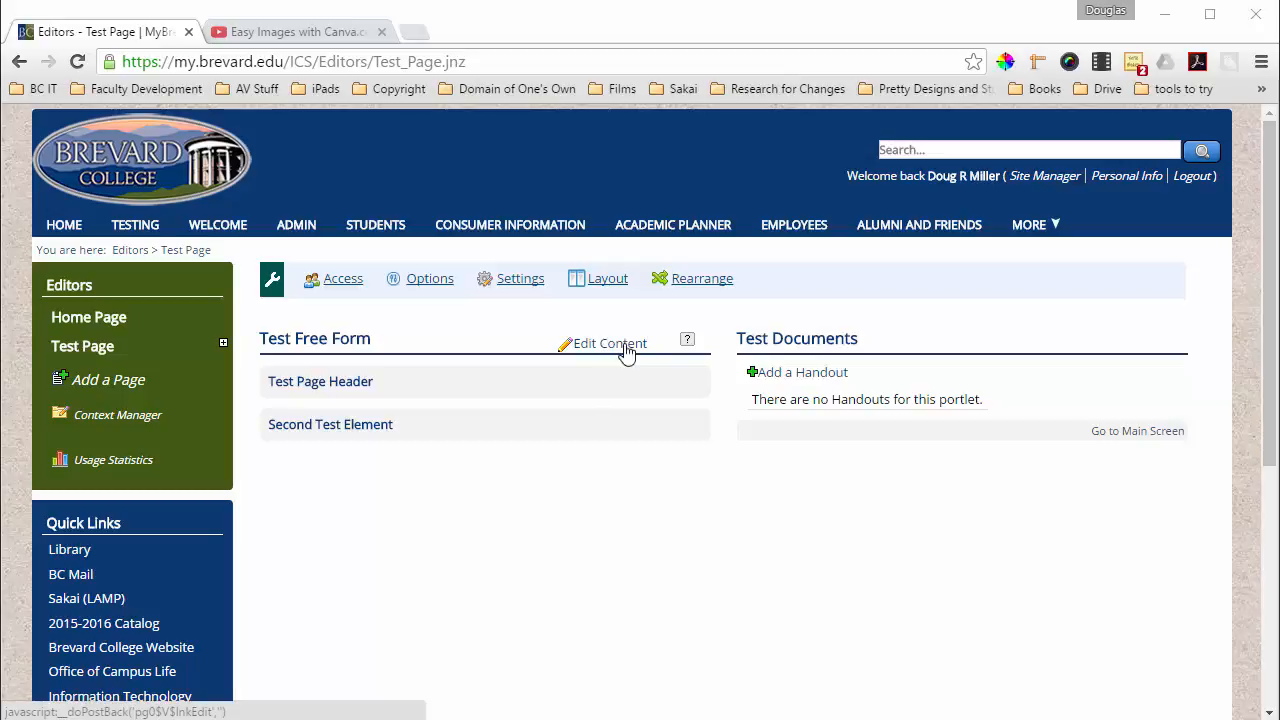
mouse_move(596, 350)
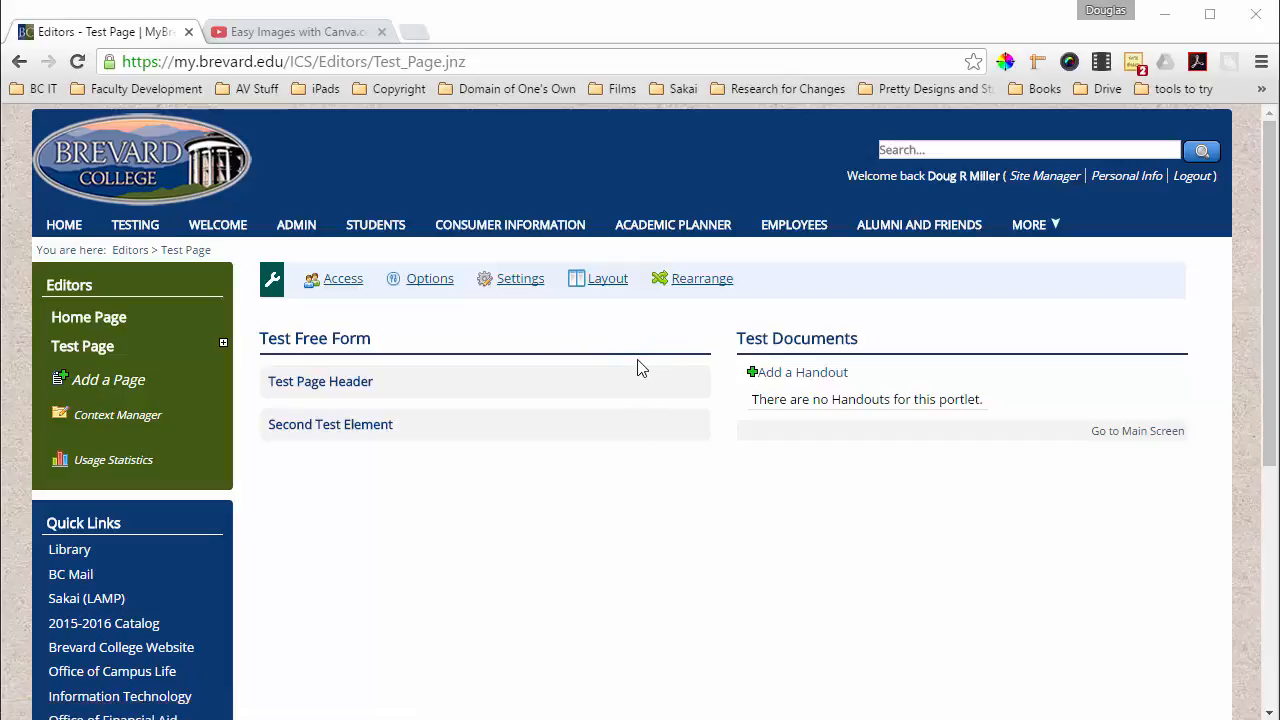
mouse_move(610, 344)
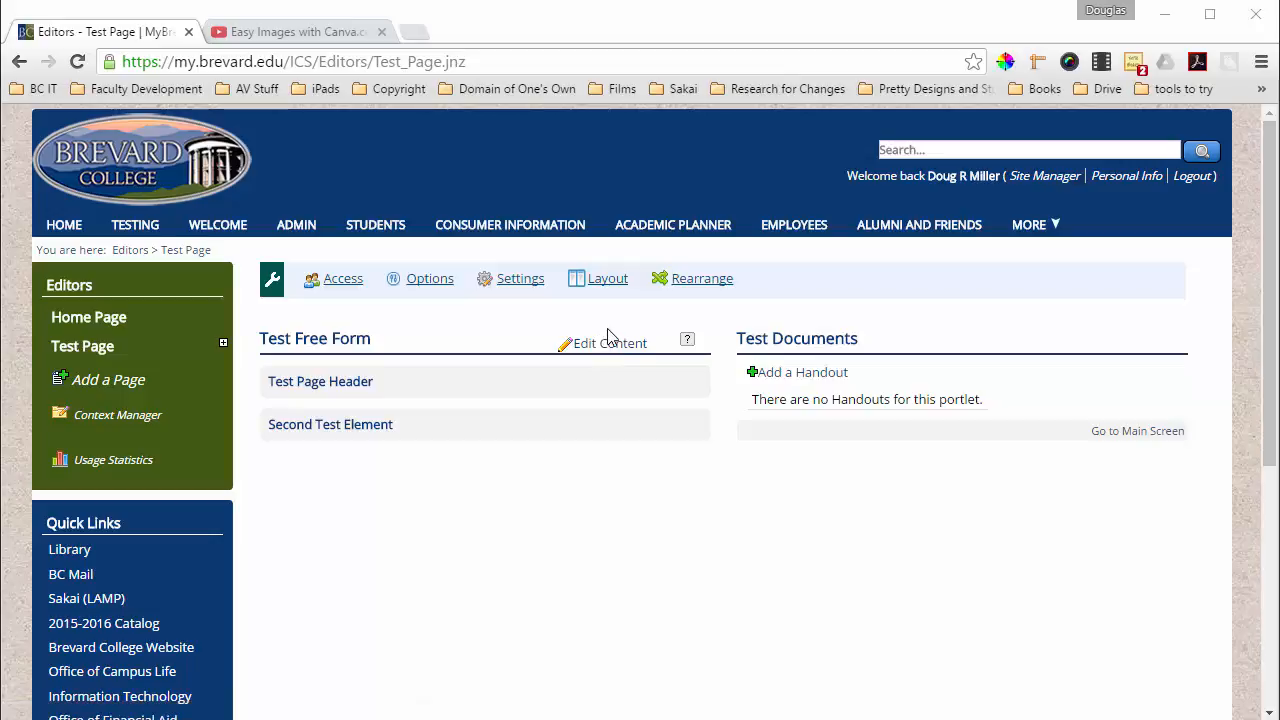
mouse_move(564, 344)
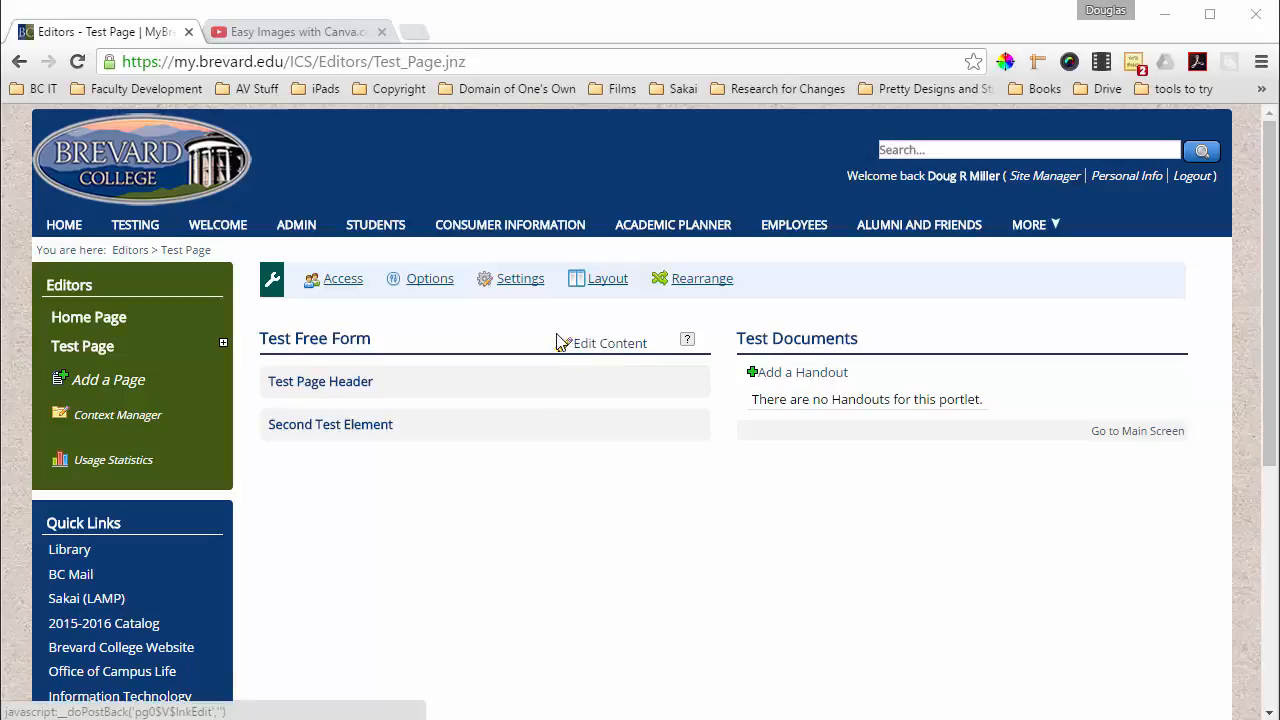
mouse_move(564, 348)
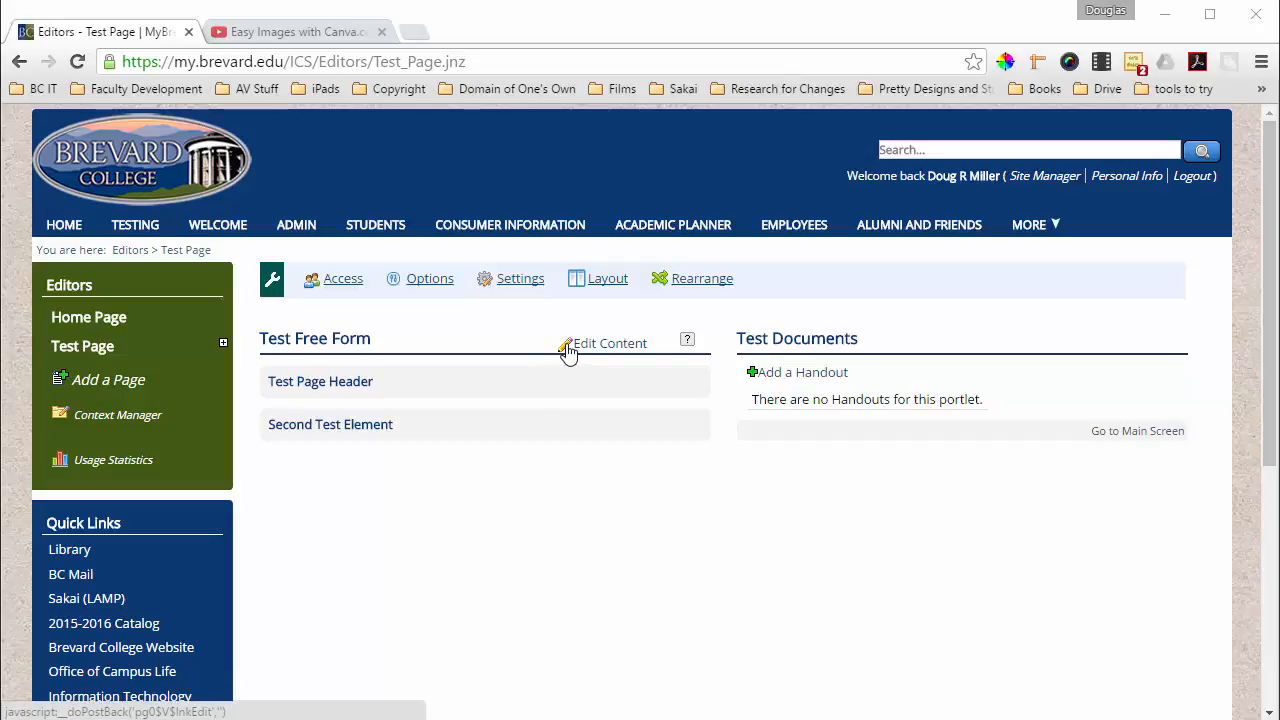
mouse_move(602, 350)
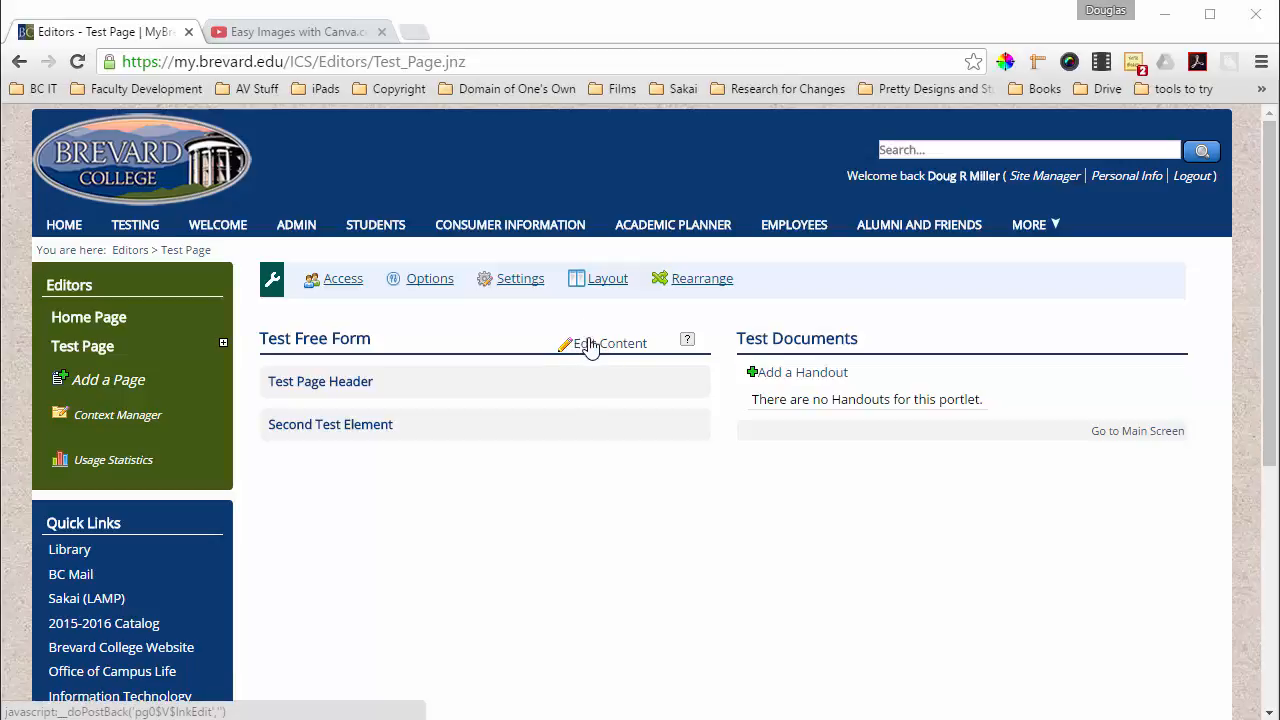
mouse_move(632, 348)
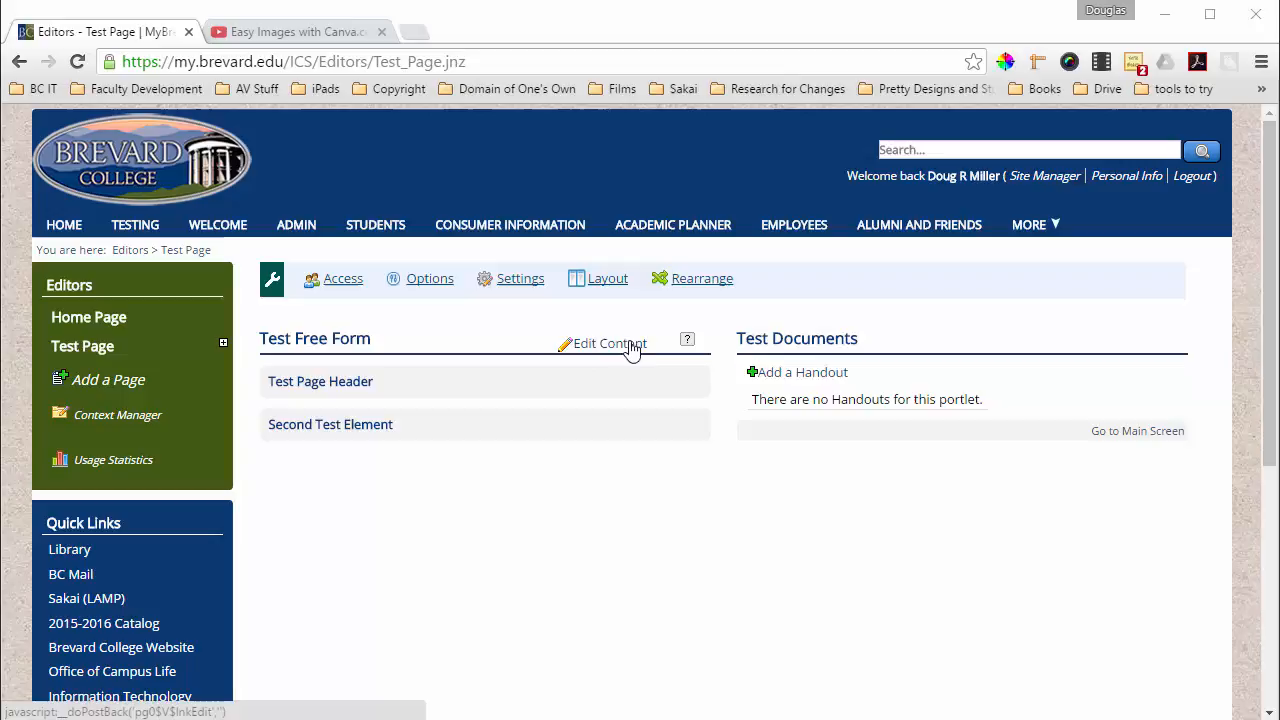
Enter edit mode on Test Free Form and open the Test Page Header element's Text & Images editor
left_click(608, 344)
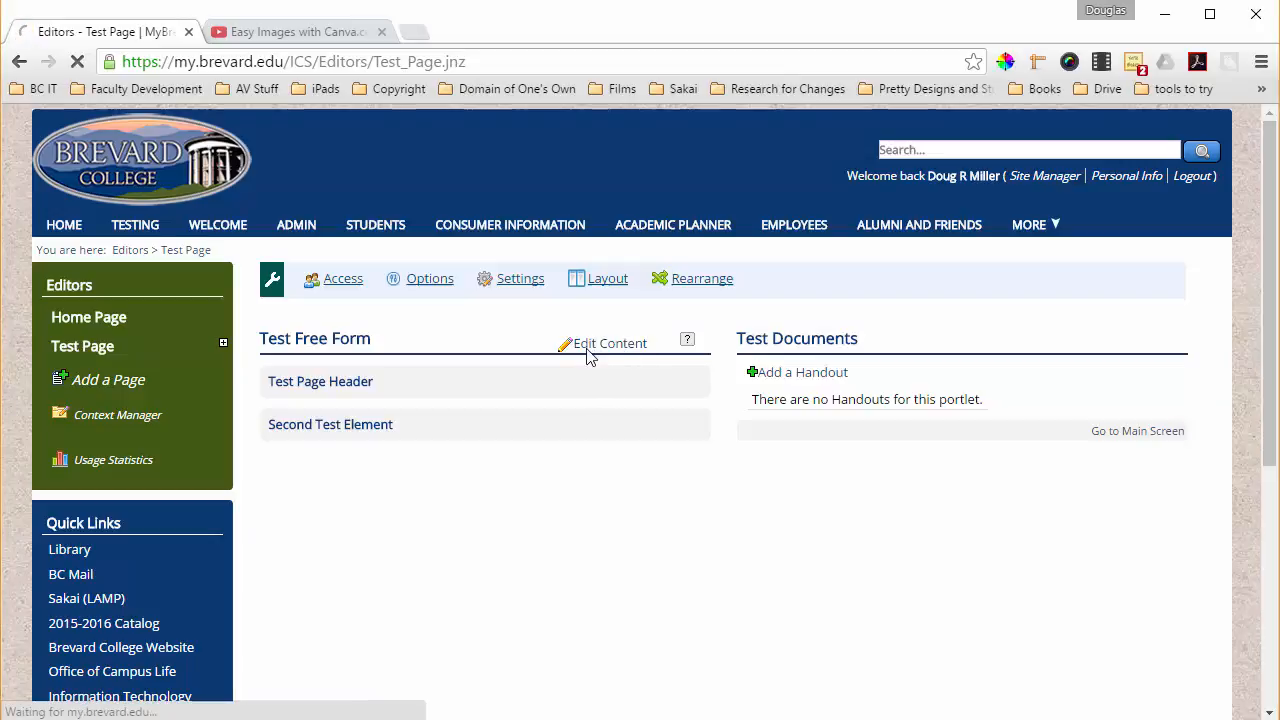
left_click(608, 344)
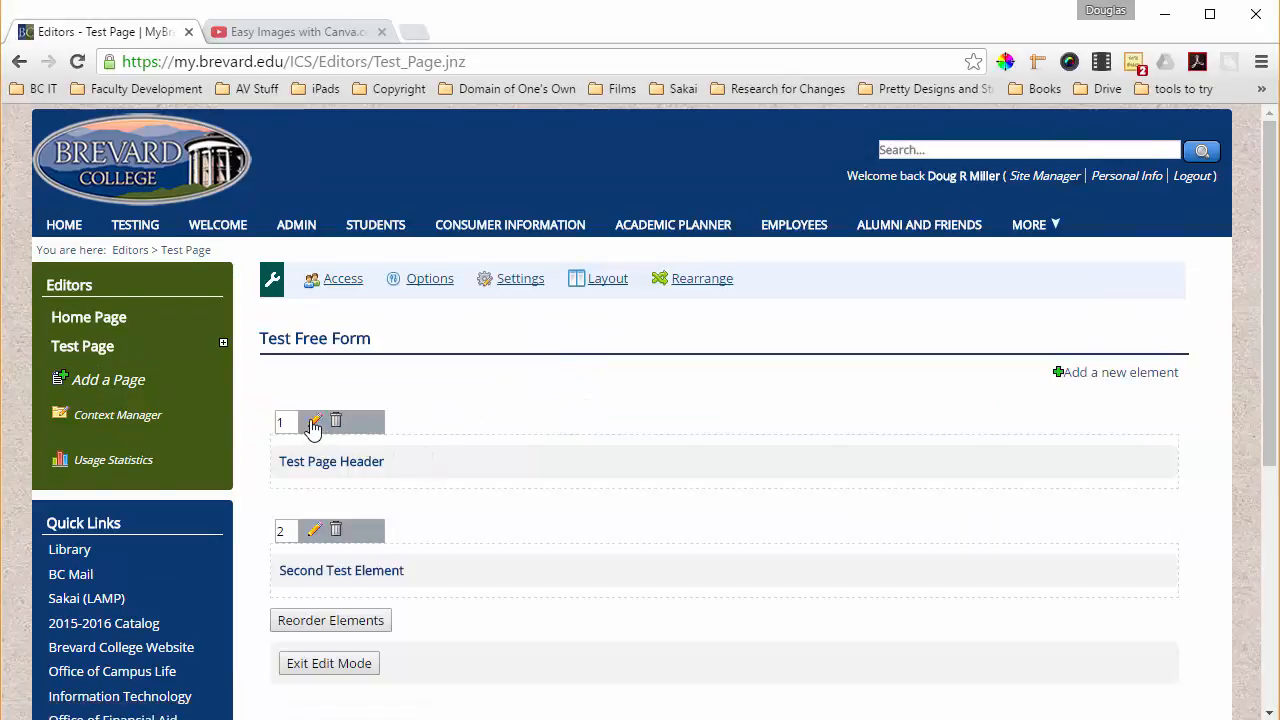
left_click(316, 420)
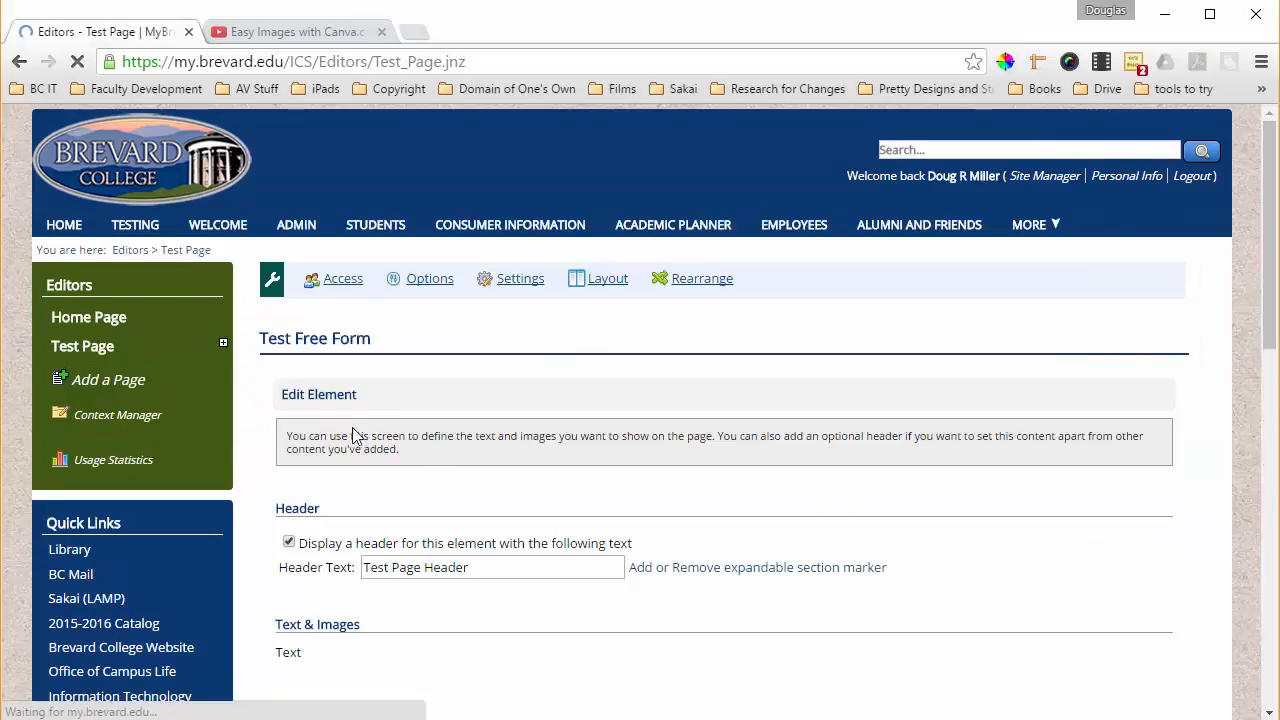
scroll("down", 3)
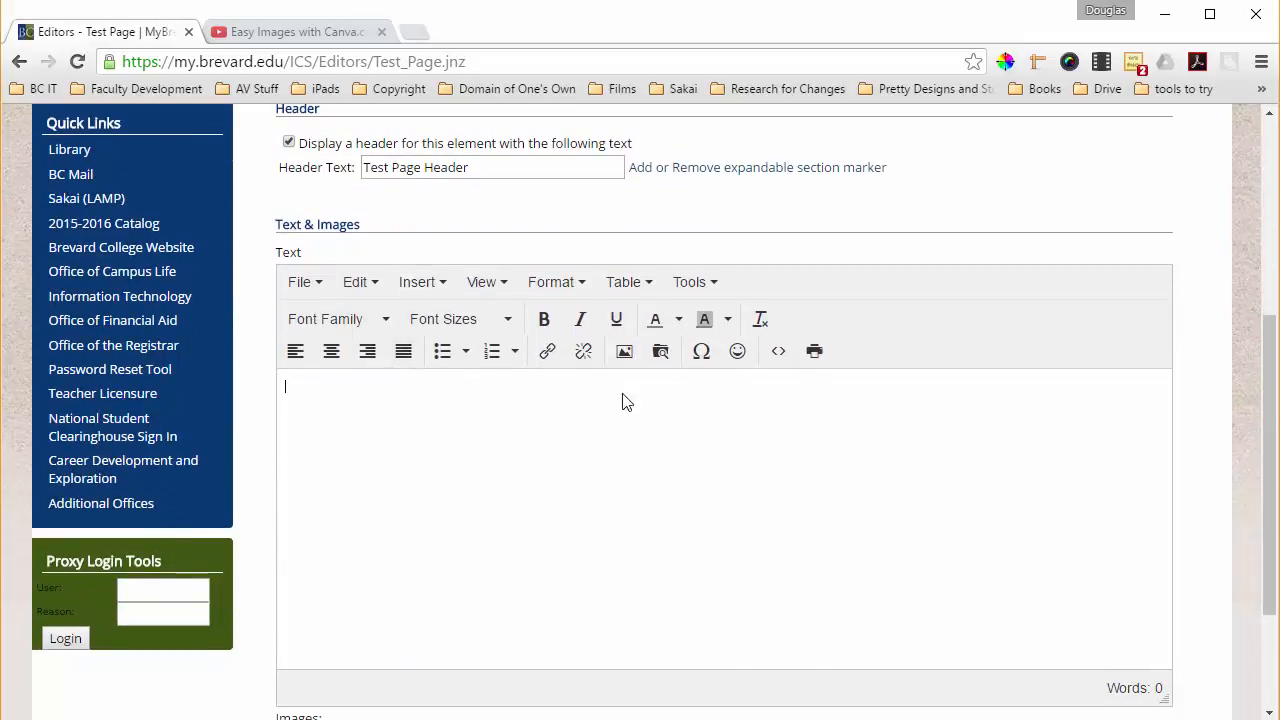
mouse_move(624, 352)
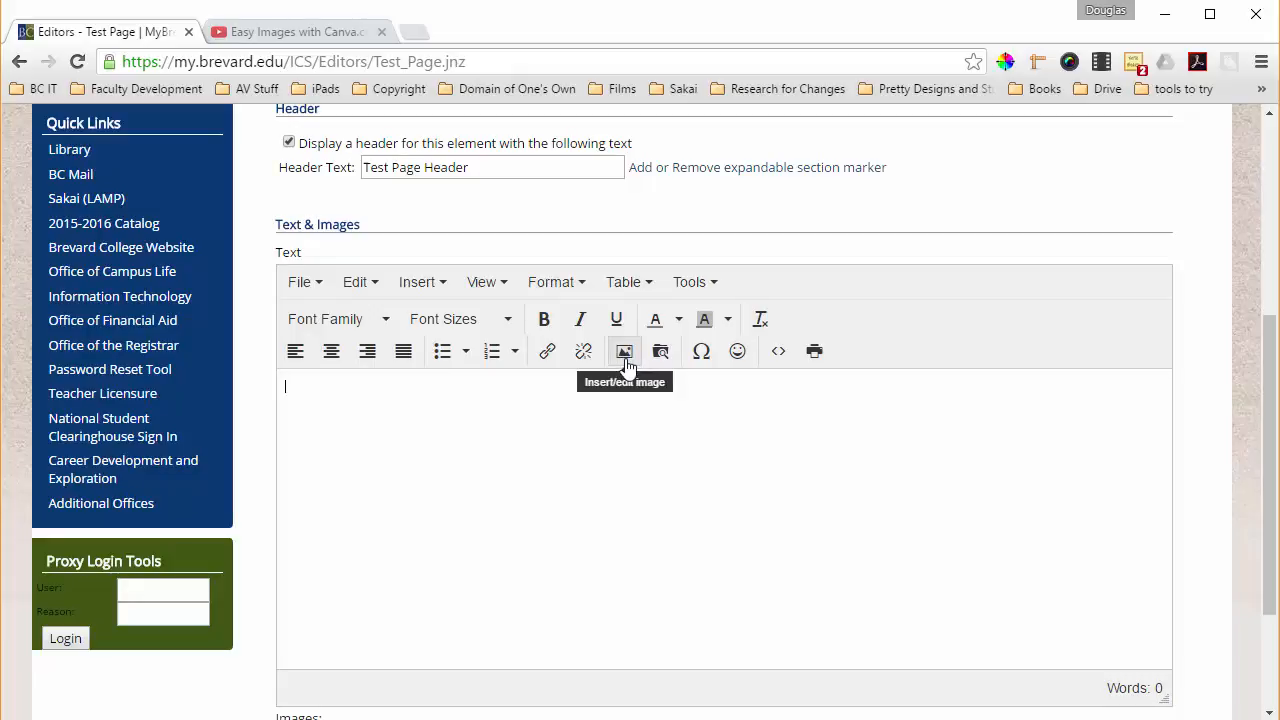
mouse_move(624, 352)
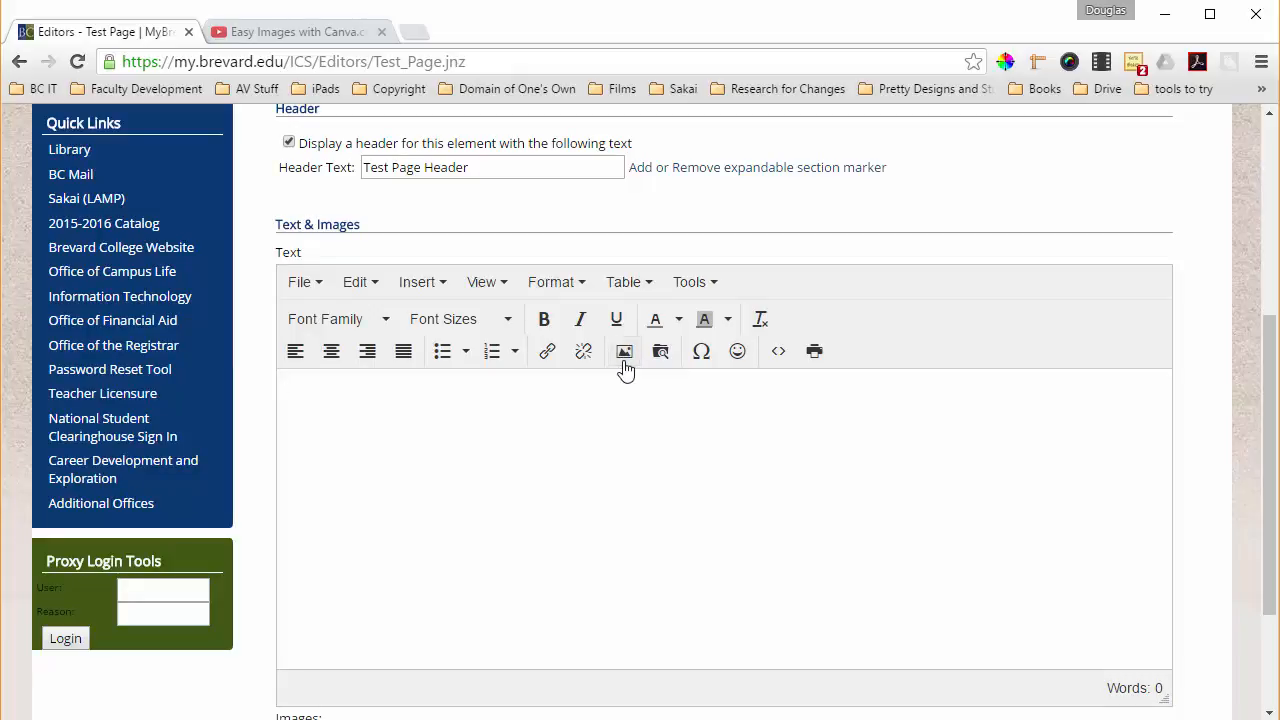
Bring up the Insert/edit image dialog from the rich-text toolbar
left_click(624, 352)
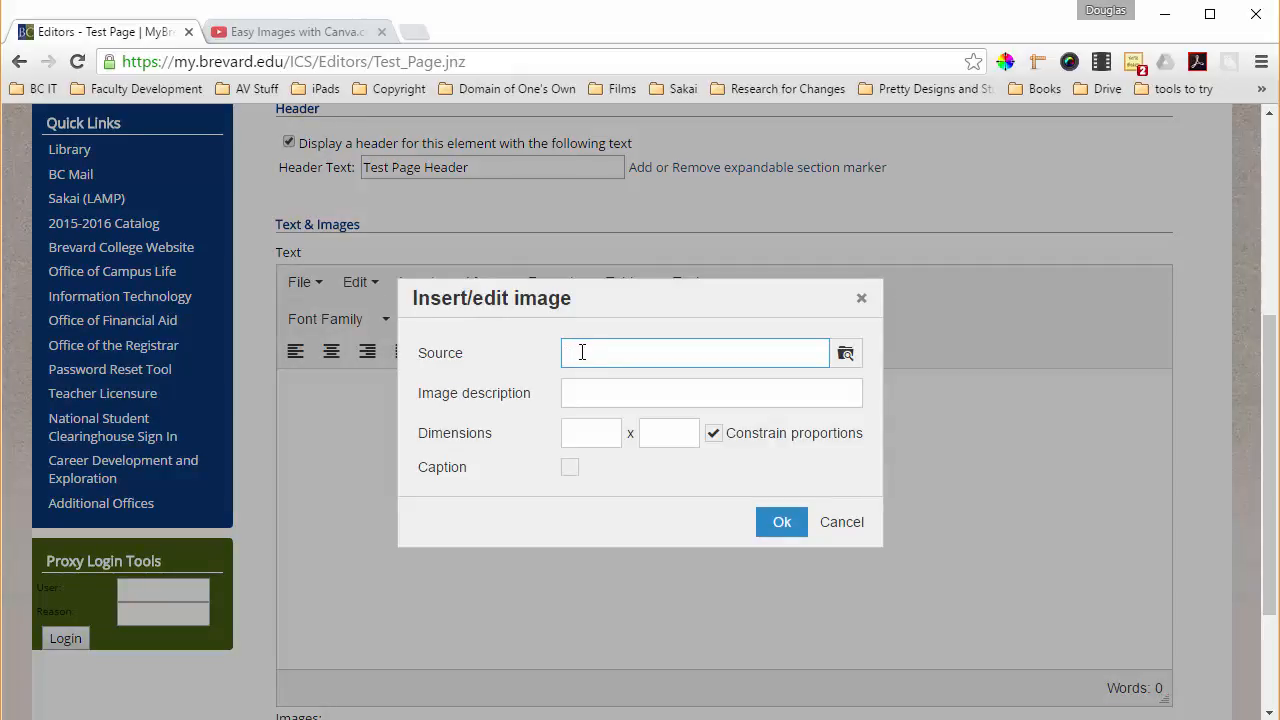
mouse_move(604, 354)
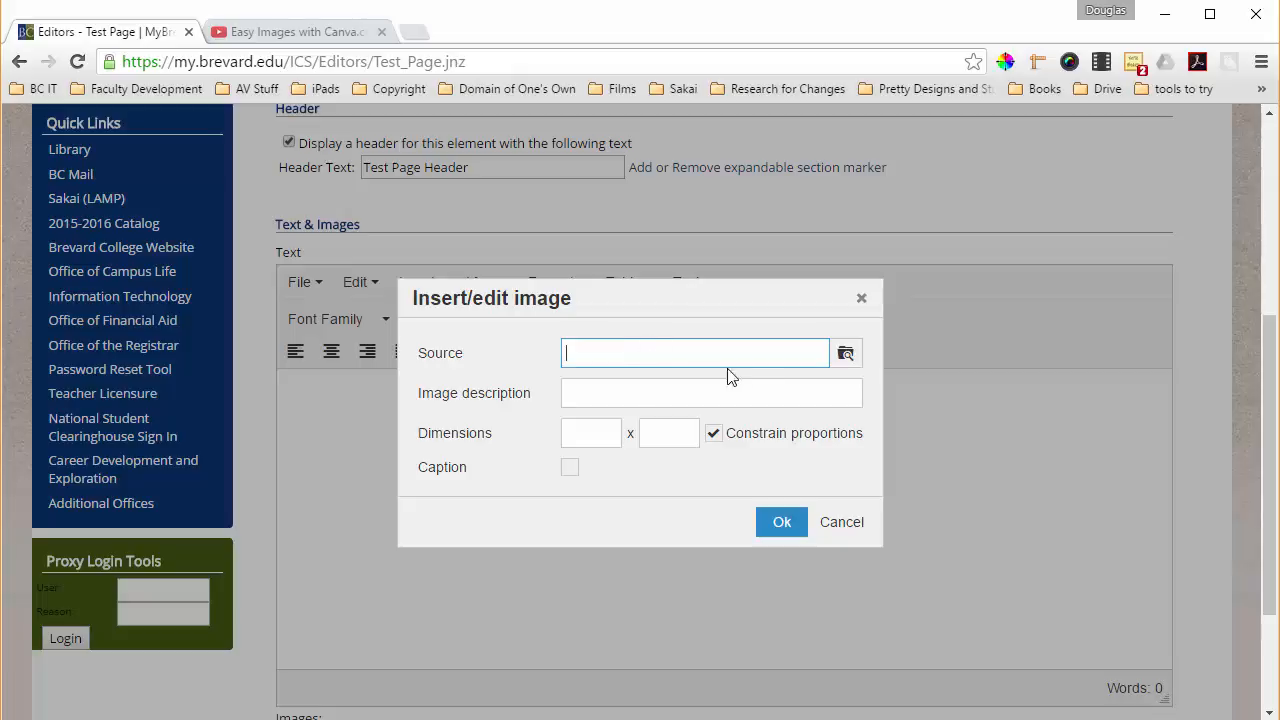
mouse_move(848, 352)
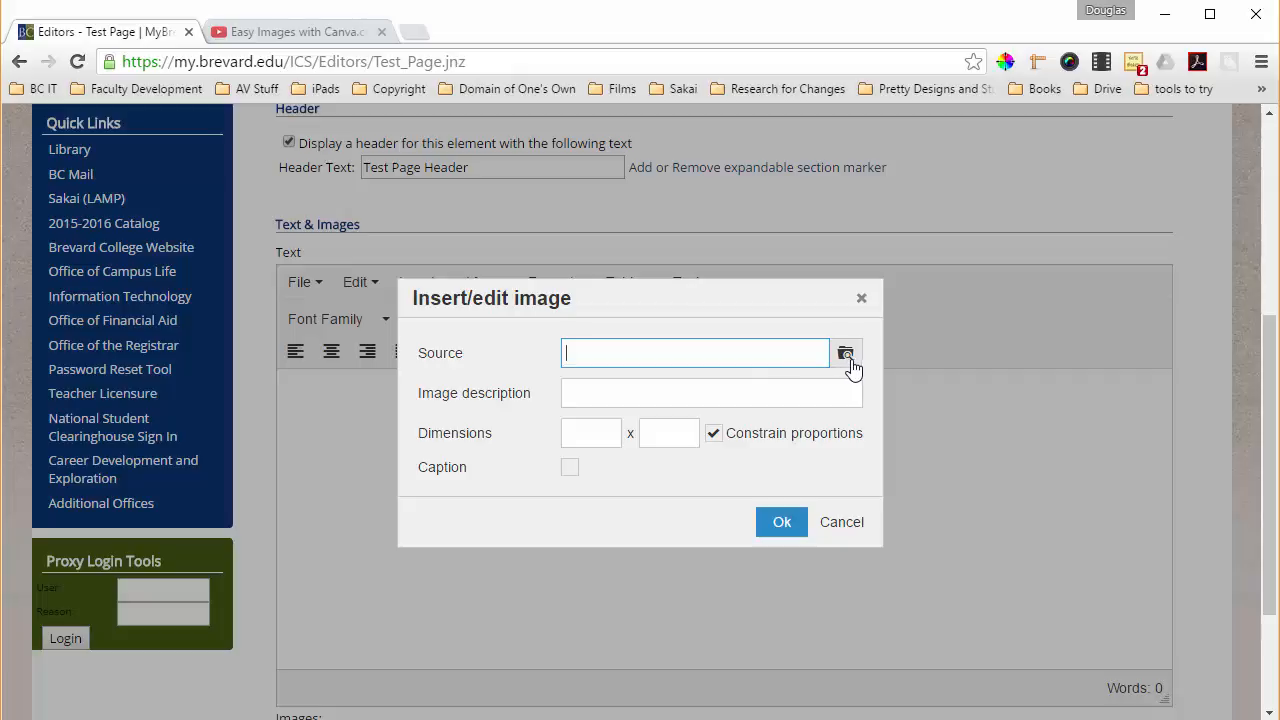
Browse stored files in MoxieManager and open the Test Docs folder
left_click(846, 352)
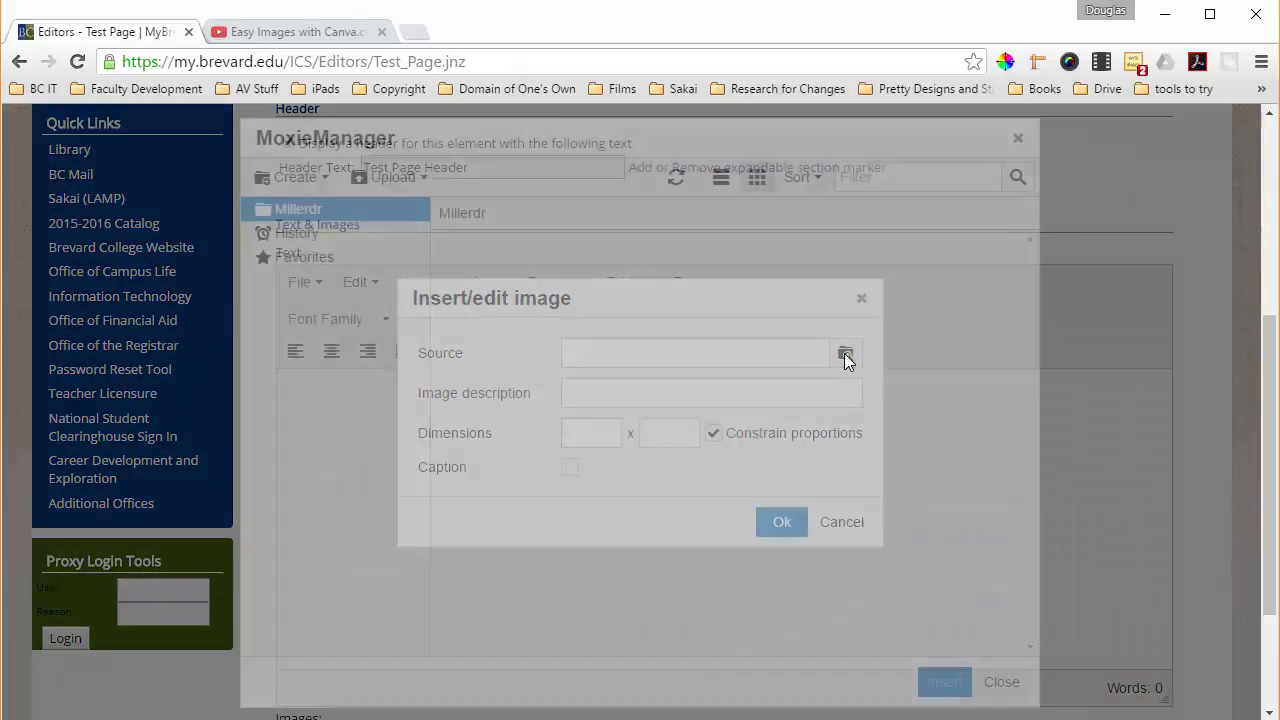
left_click(844, 352)
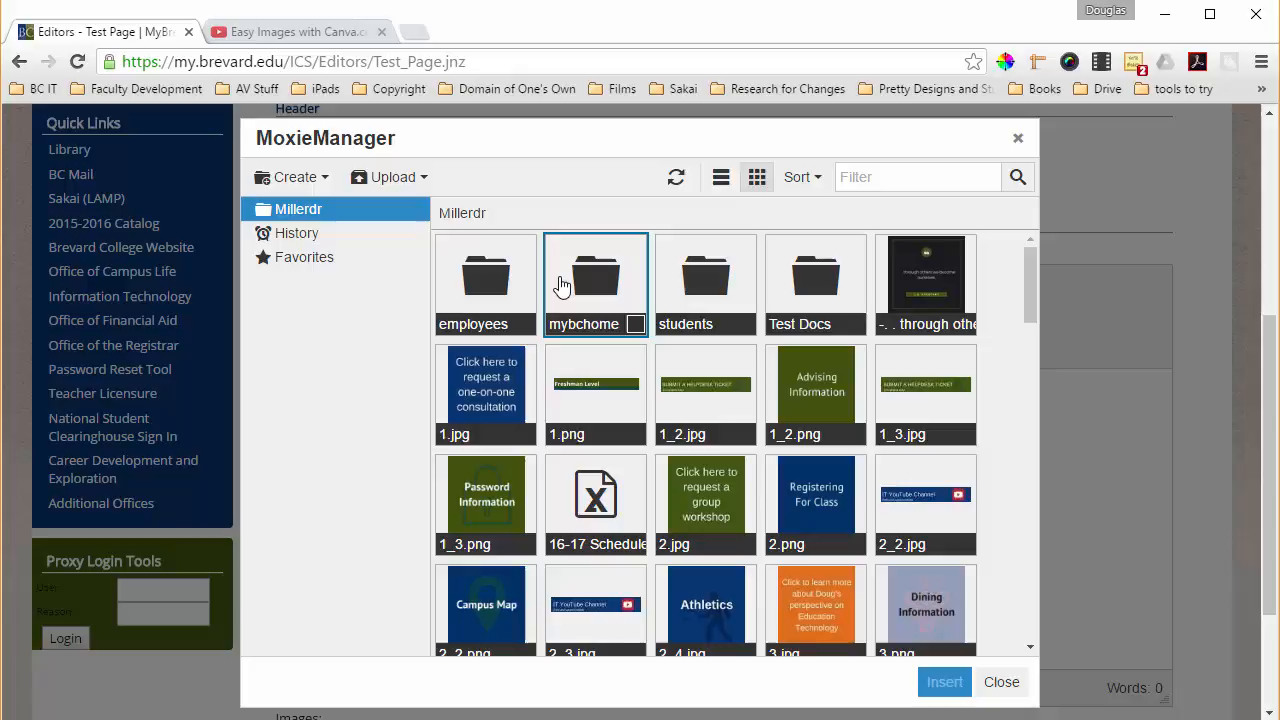
scroll("down", 3)
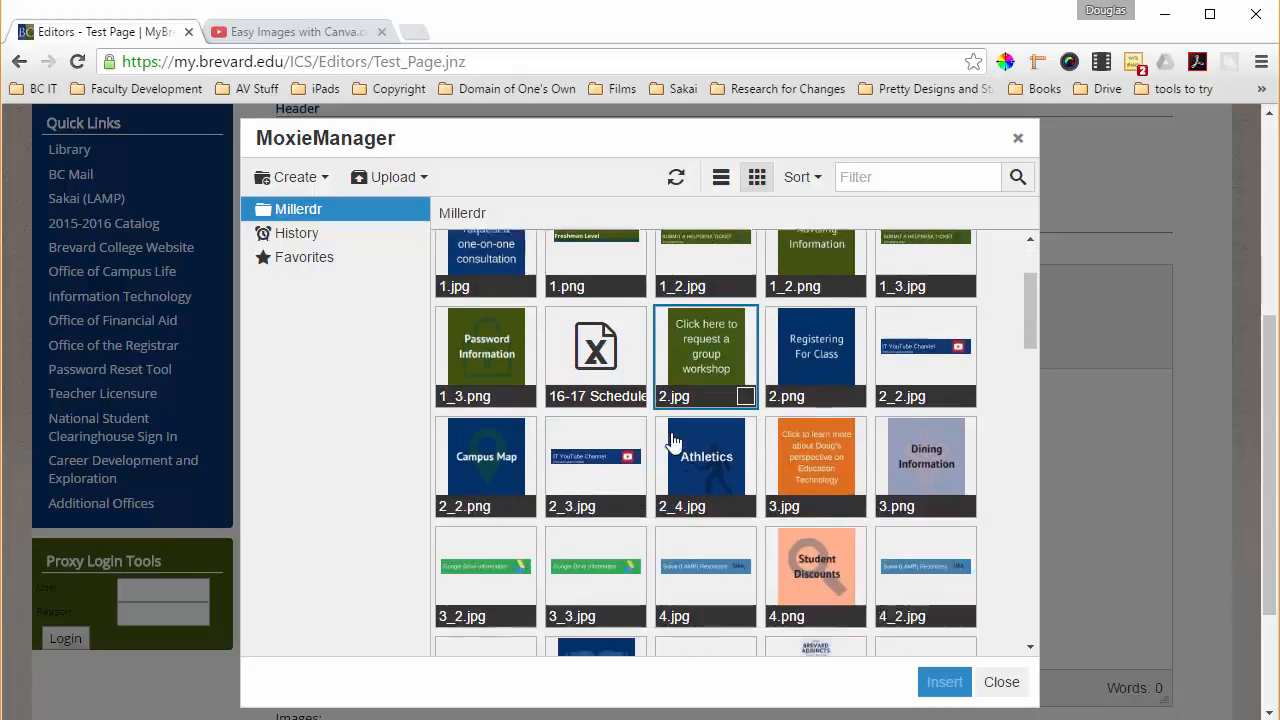
scroll("down", 3)
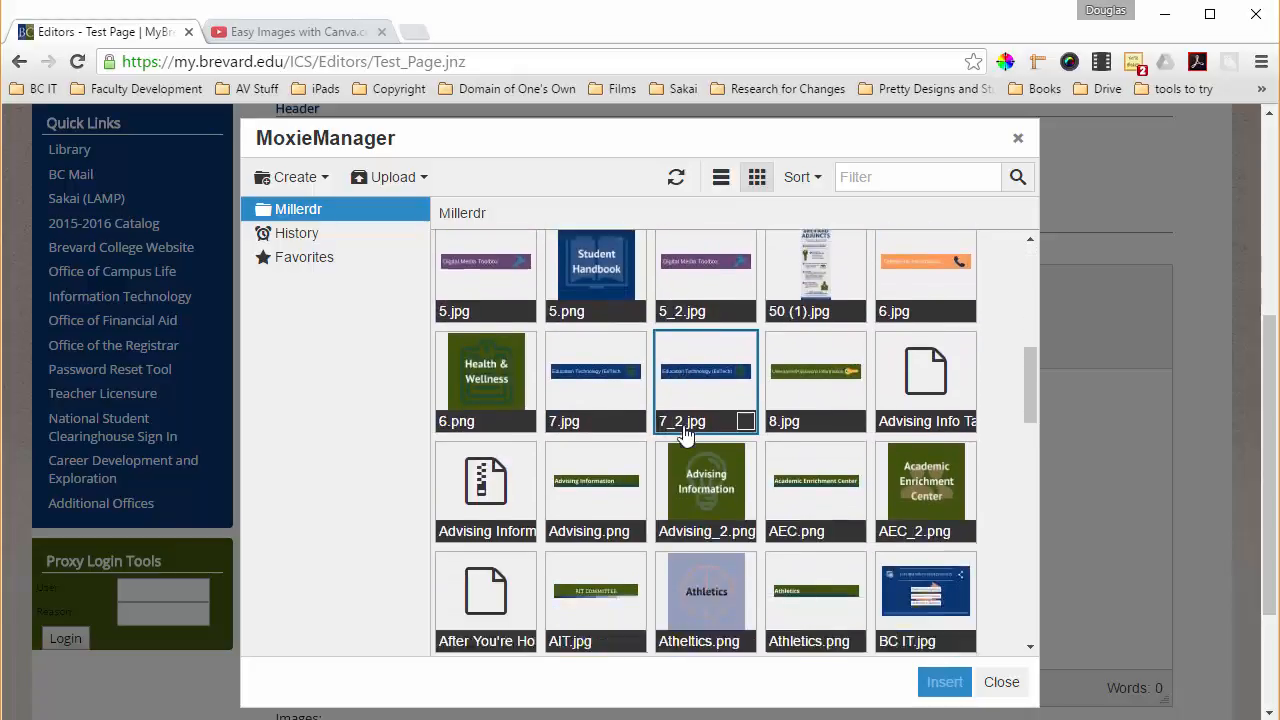
scroll("down", 3)
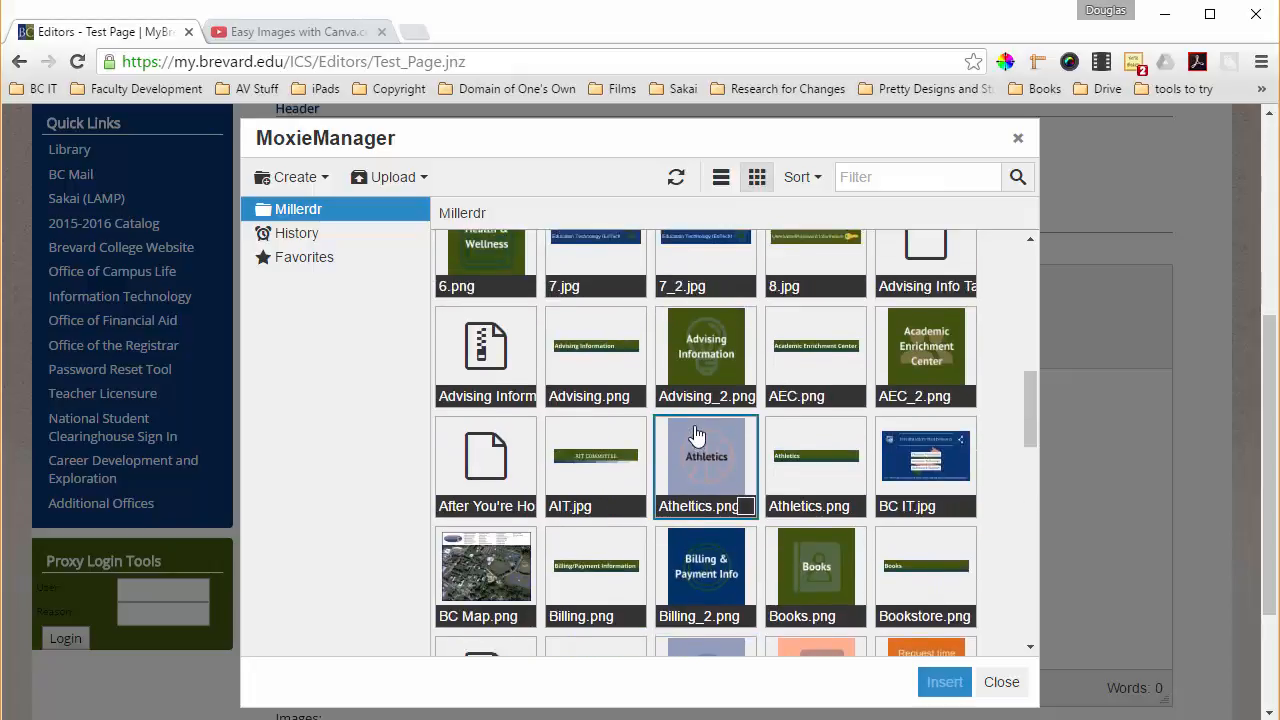
scroll("up", 3)
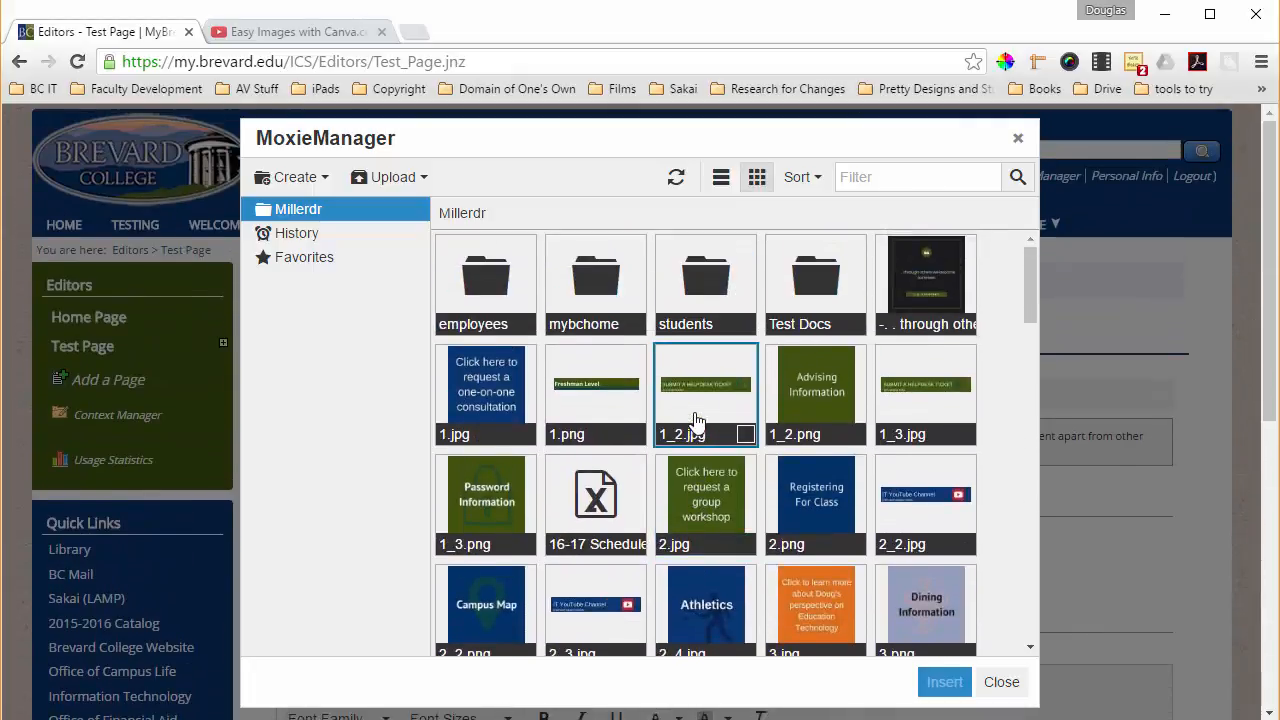
mouse_move(656, 272)
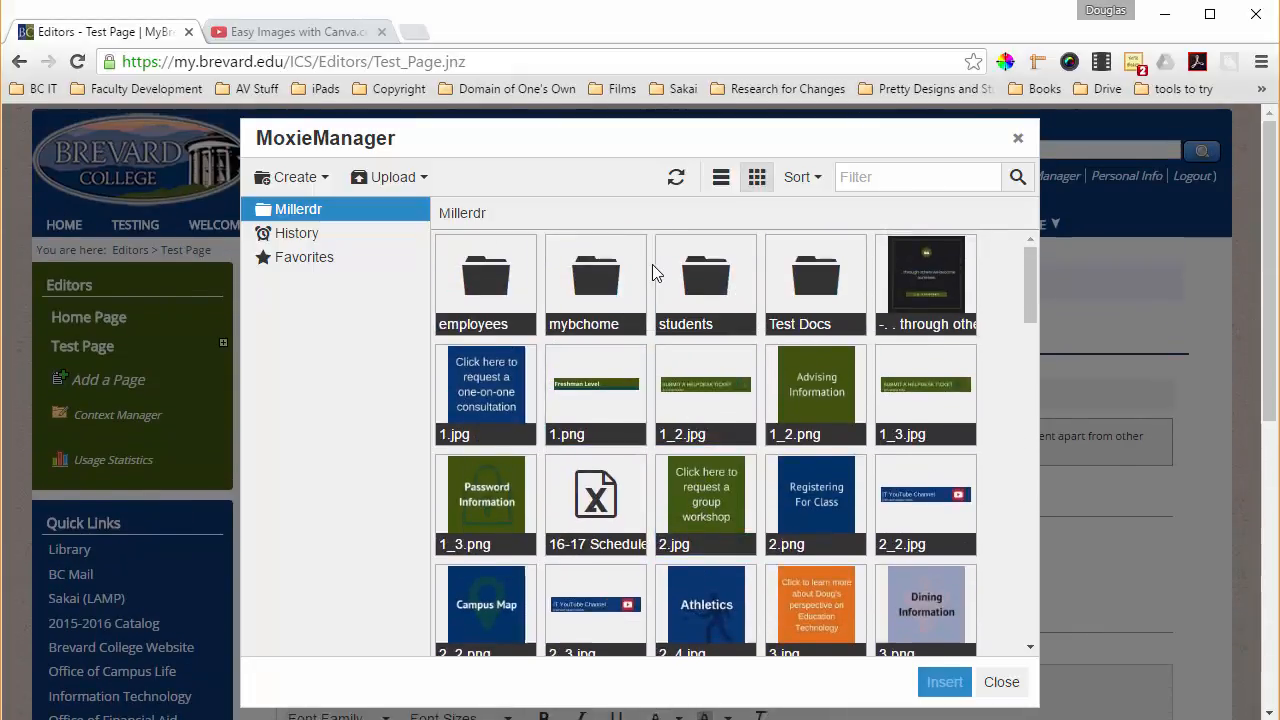
left_click(486, 284)
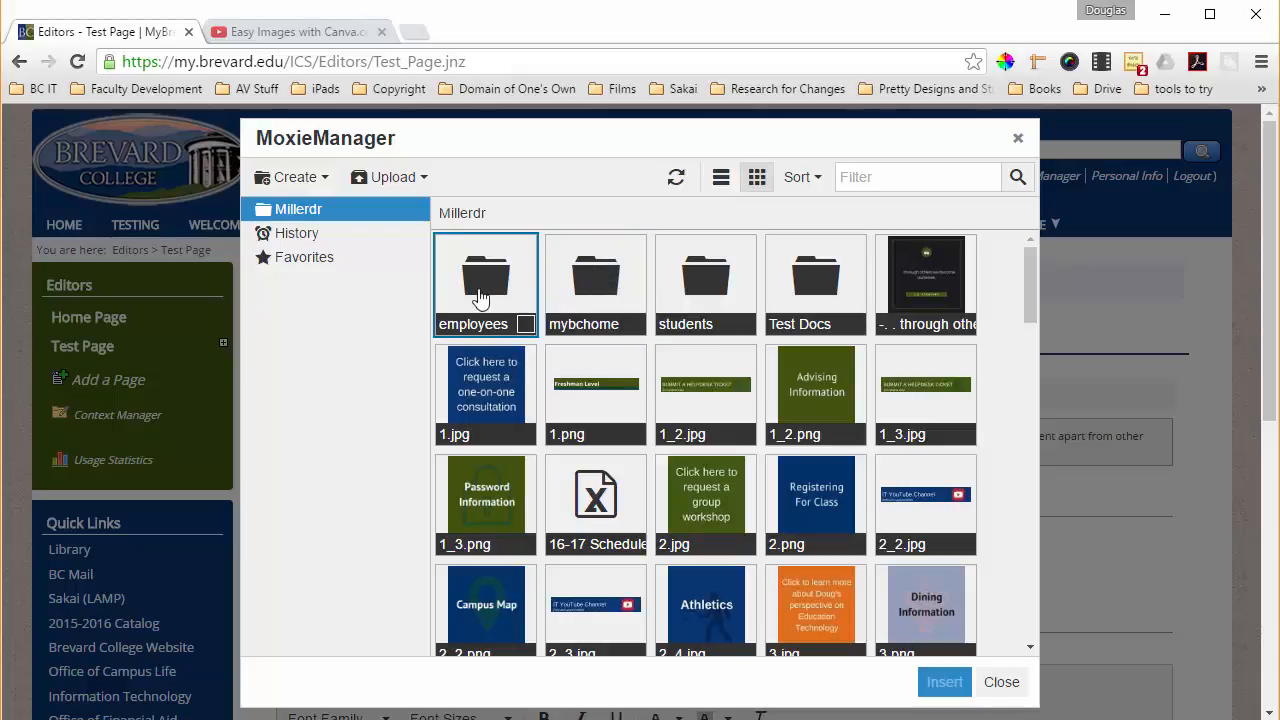
mouse_move(650, 302)
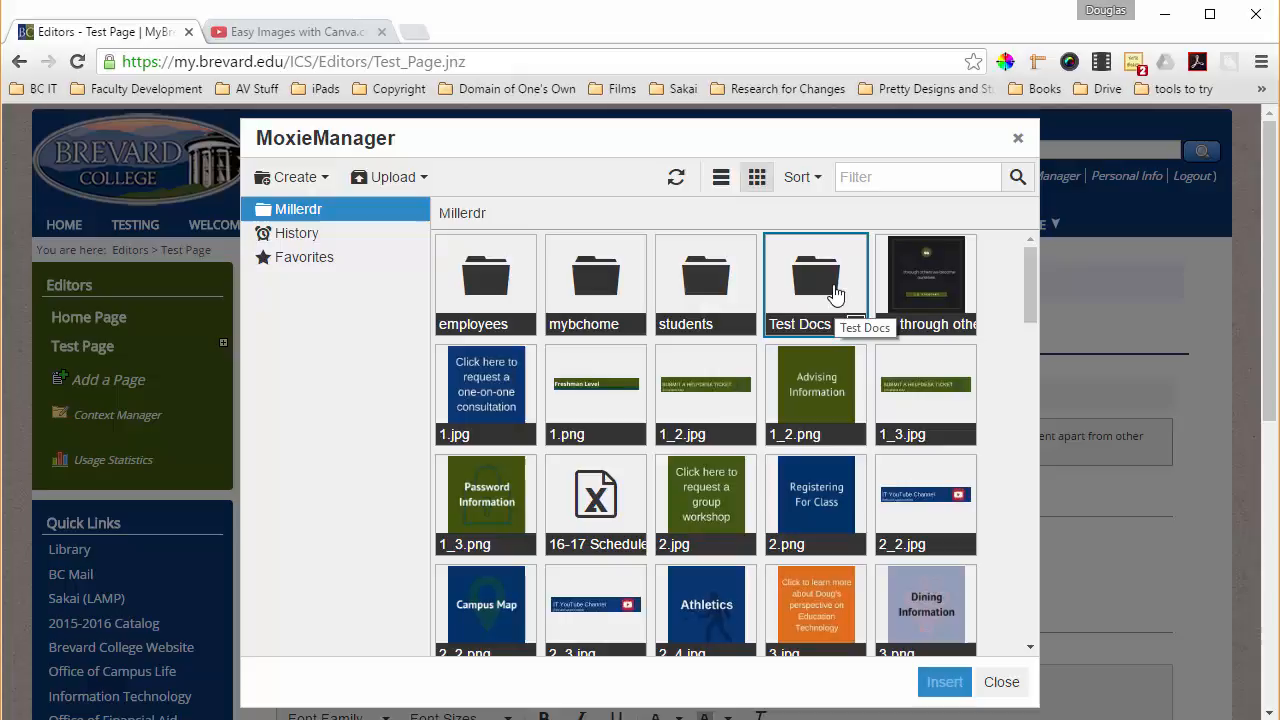
mouse_move(808, 310)
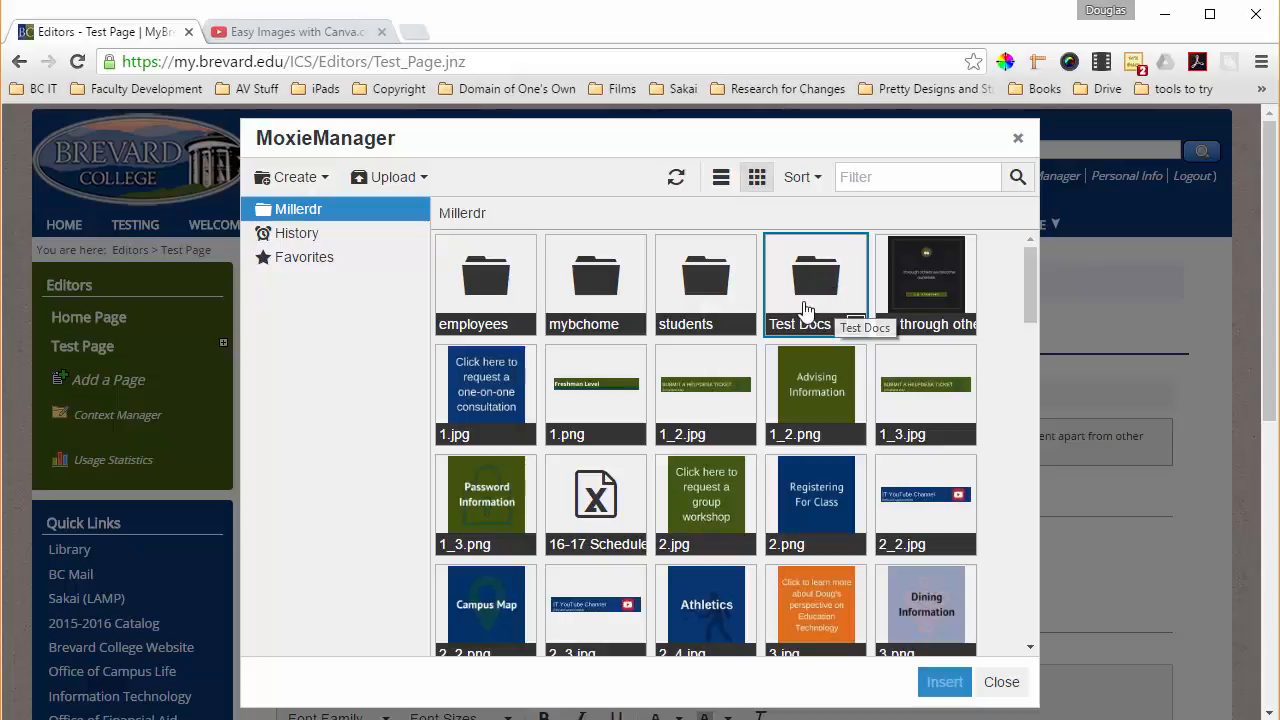
double_click(816, 276)
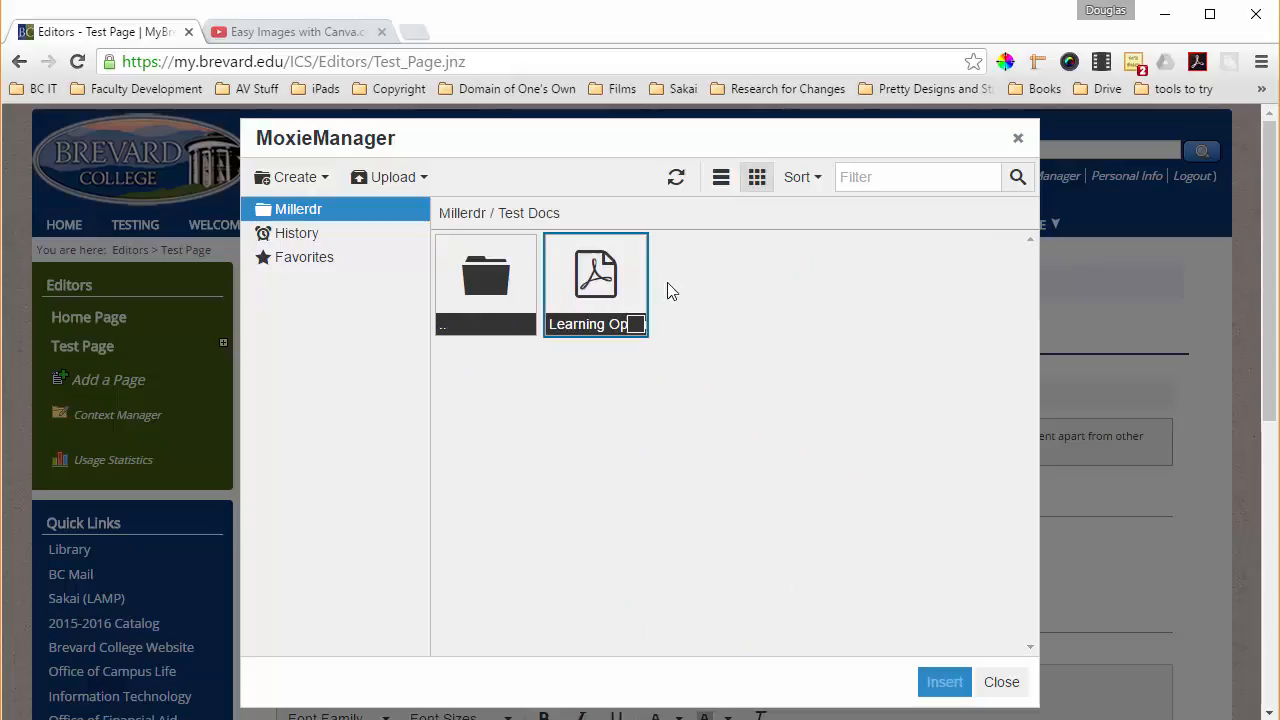
Choose Upload from the local machine to bring up this computer's file picker
left_click(390, 176)
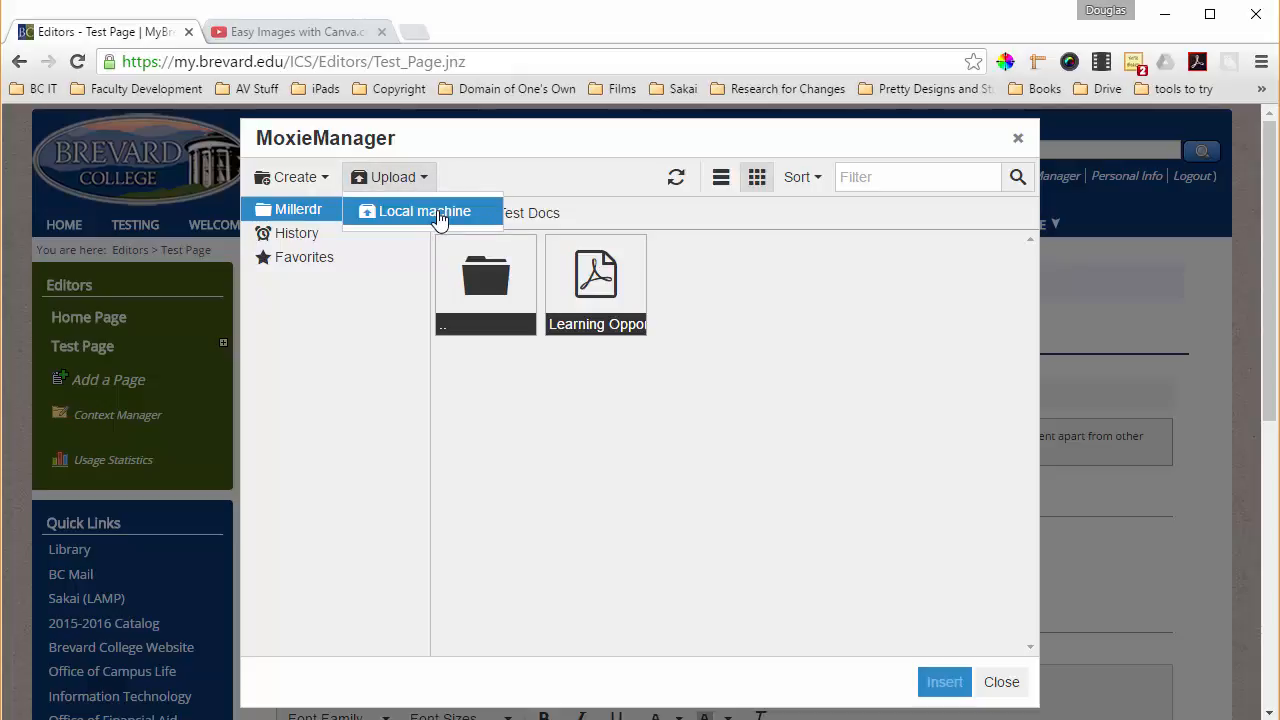
left_click(424, 212)
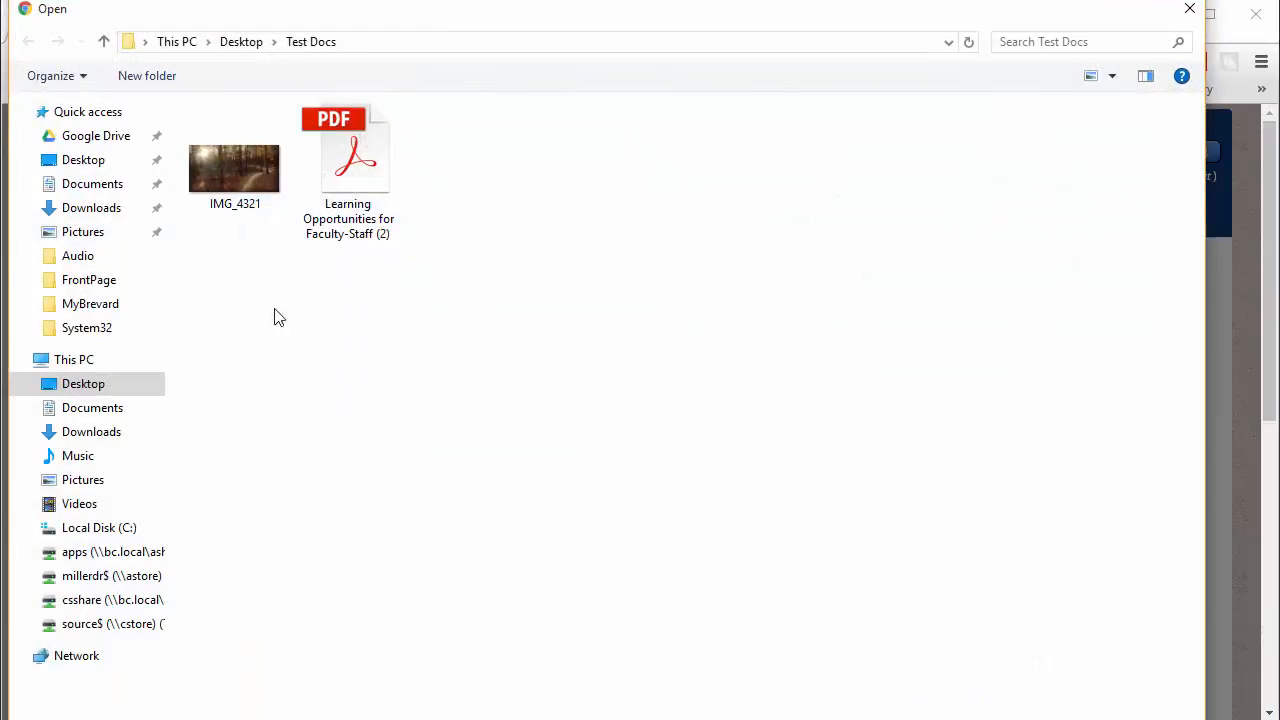
Upload IMG_4321 from Desktop > Test Docs into the portal's Test Docs folder
left_click(234, 170)
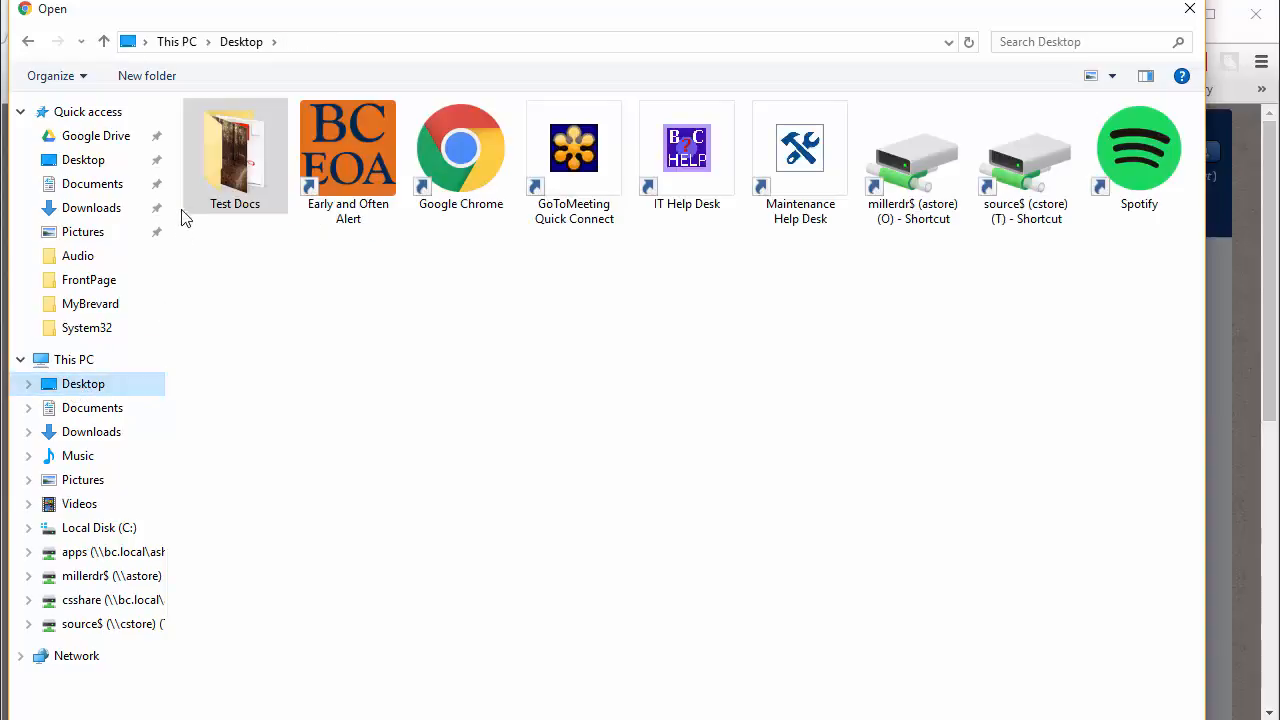
double_click(234, 148)
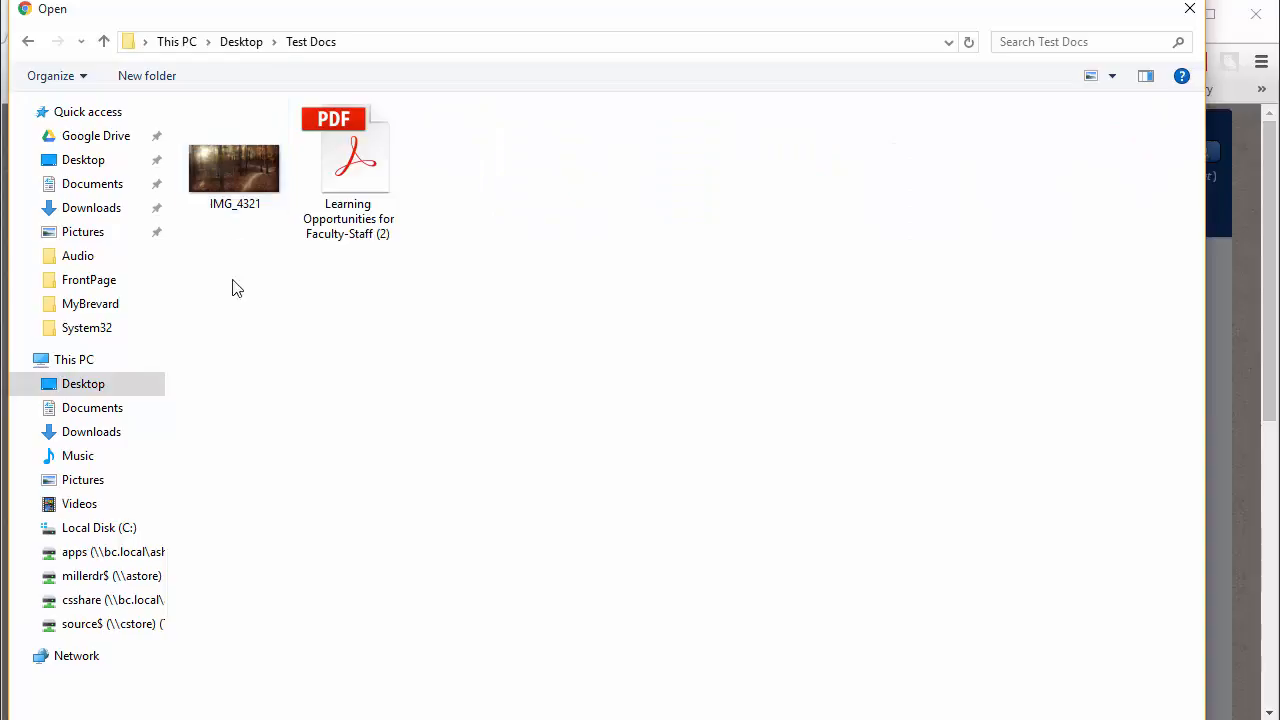
left_click(234, 168)
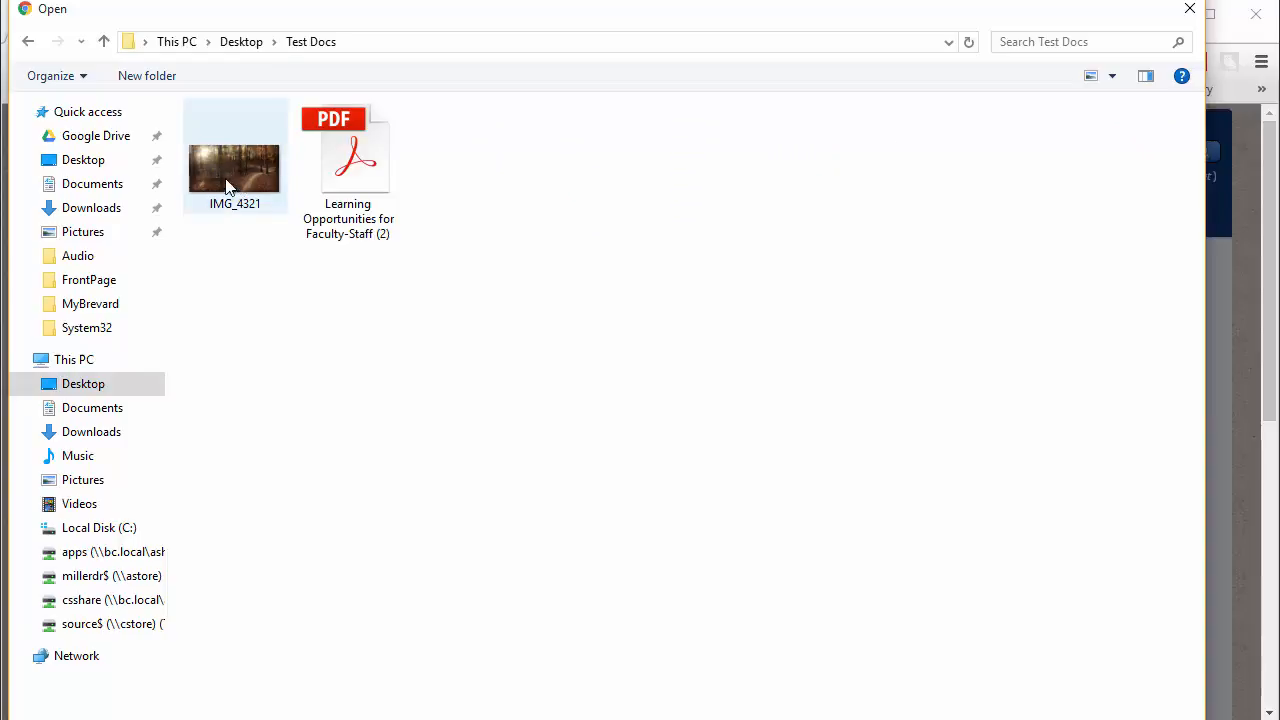
left_click(234, 170)
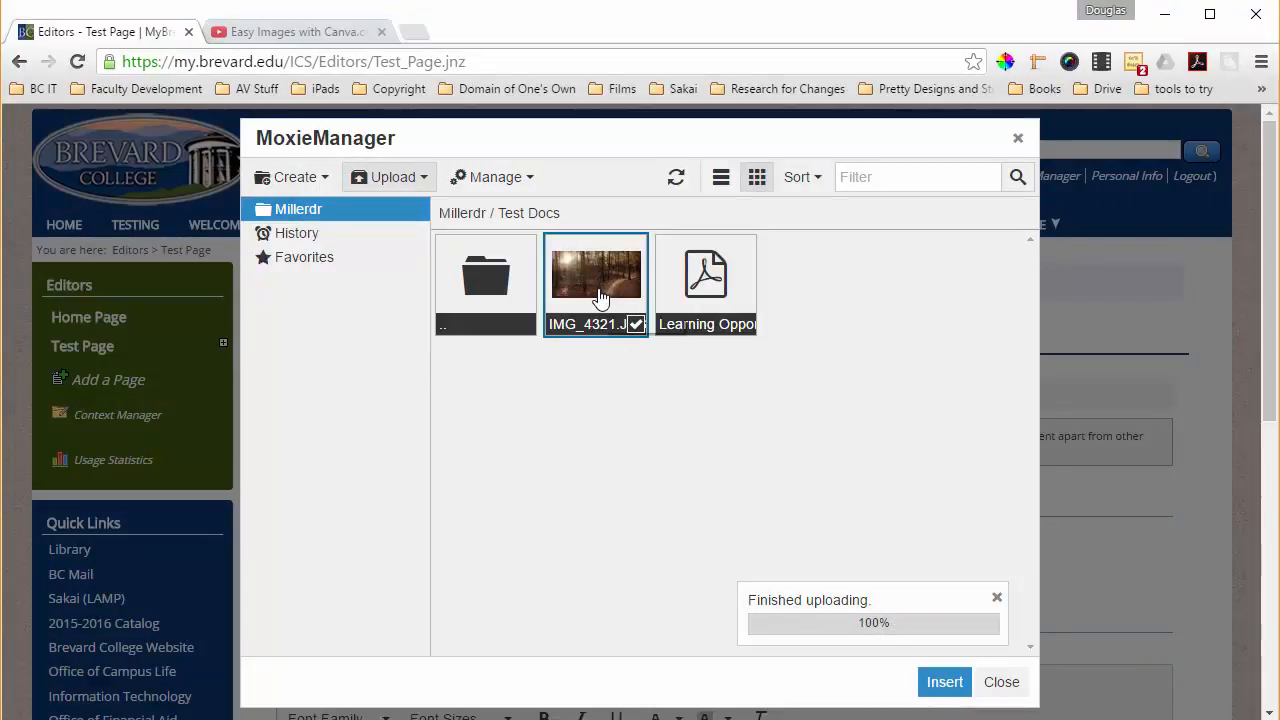
Insert the uploaded photo and set width 500 with constrained proportions, giving 500×262
left_click(944, 680)
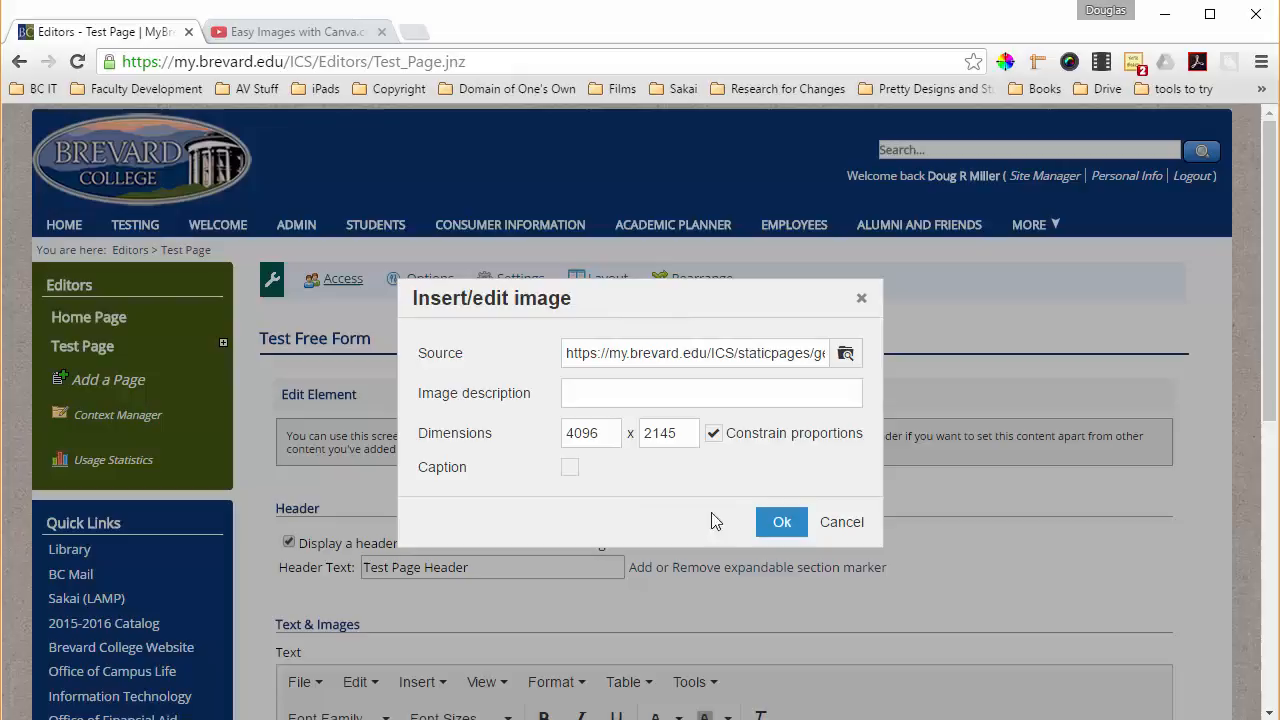
left_click(590, 432)
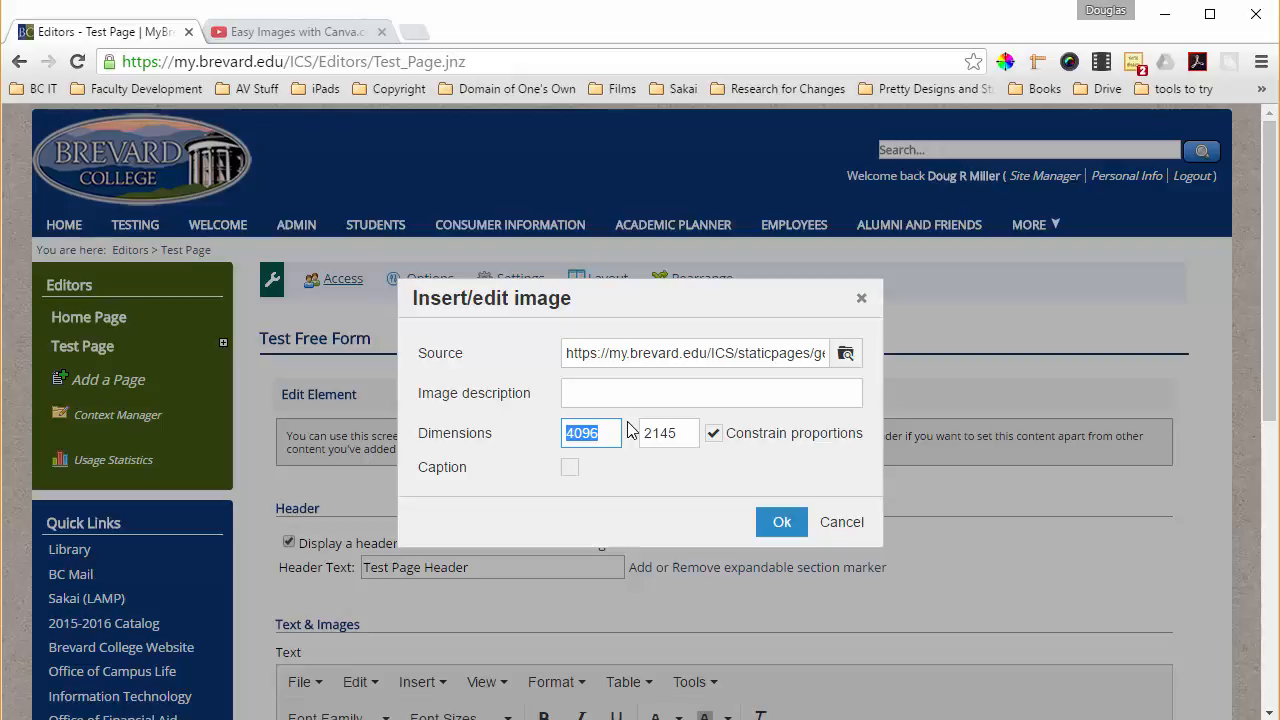
type("500")
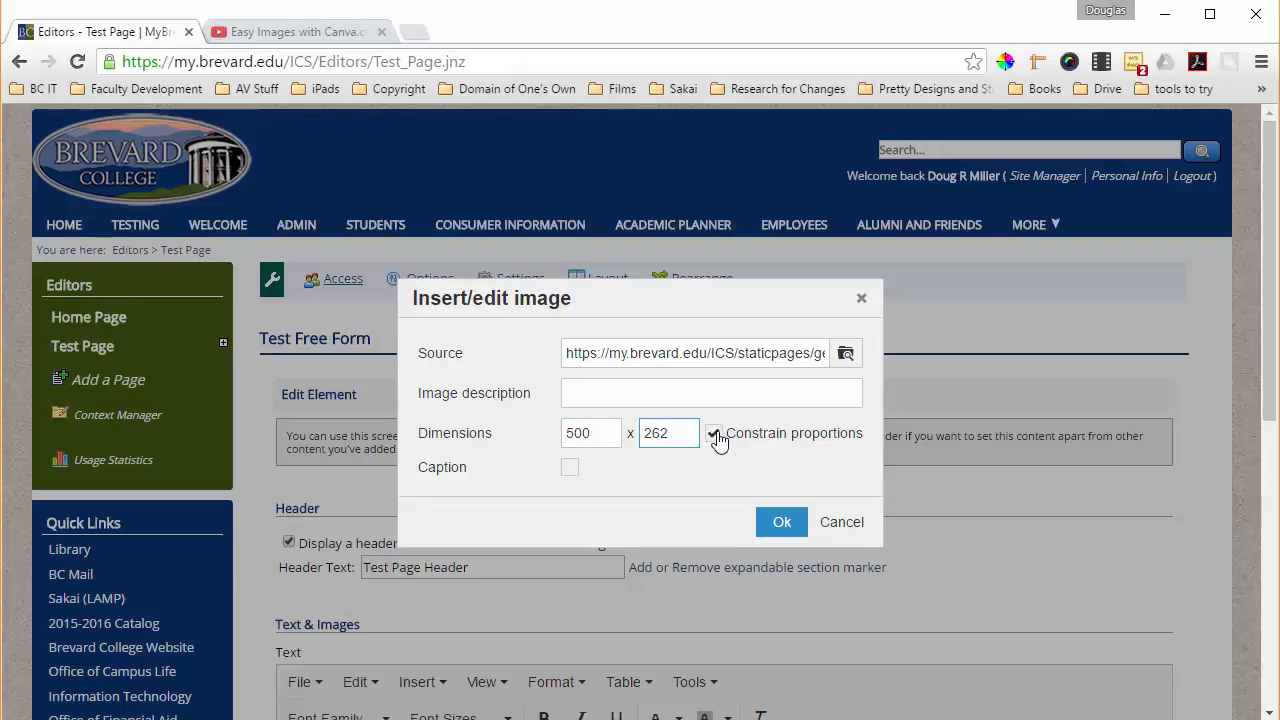
left_click(714, 432)
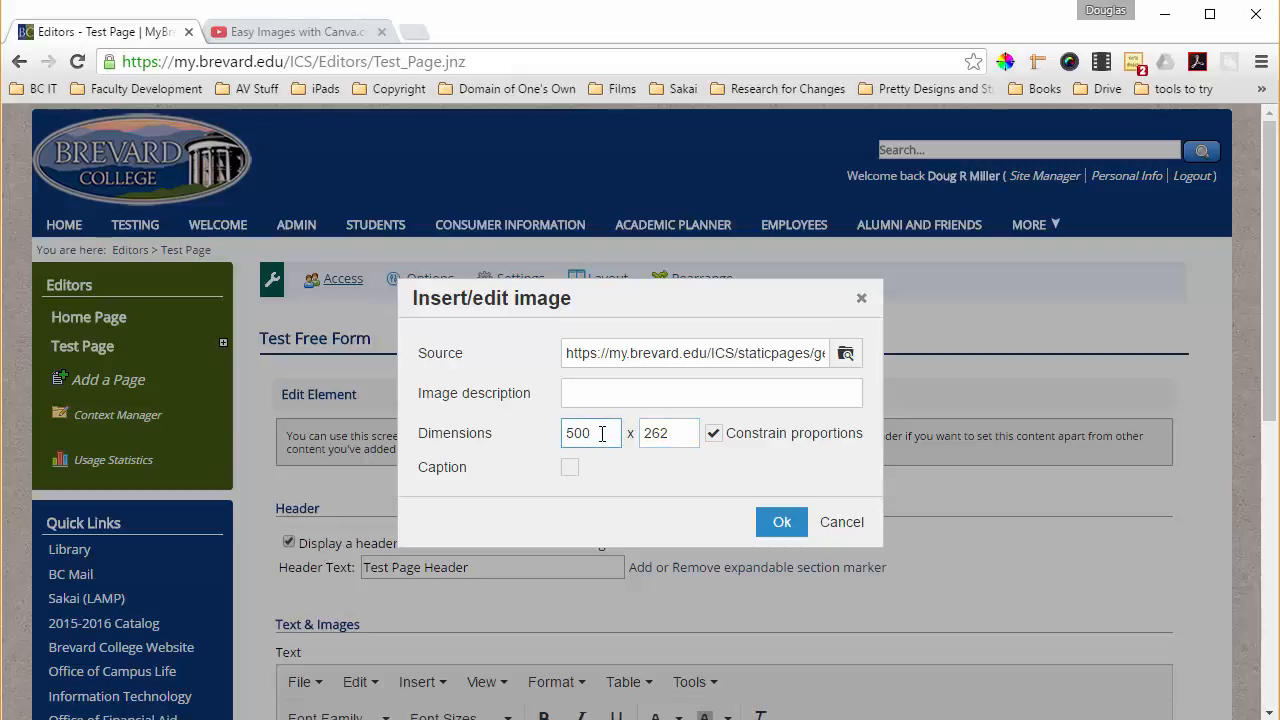
left_click(664, 432)
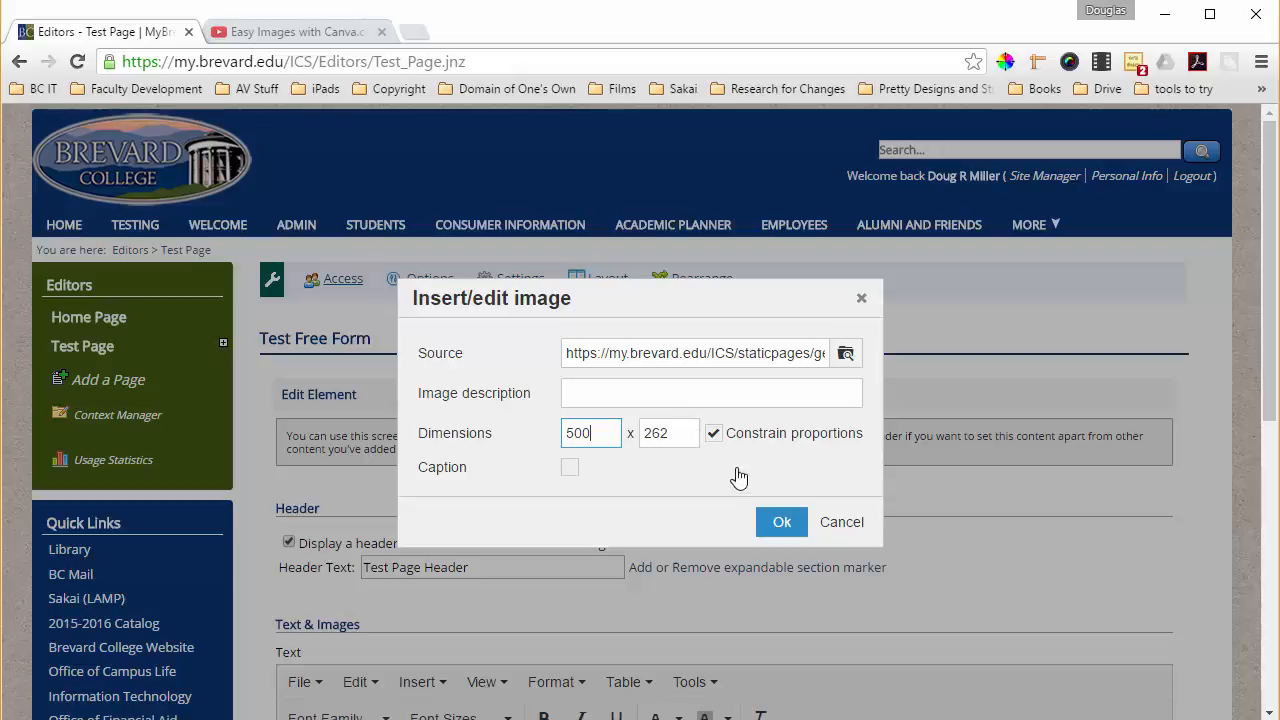
left_click(712, 392)
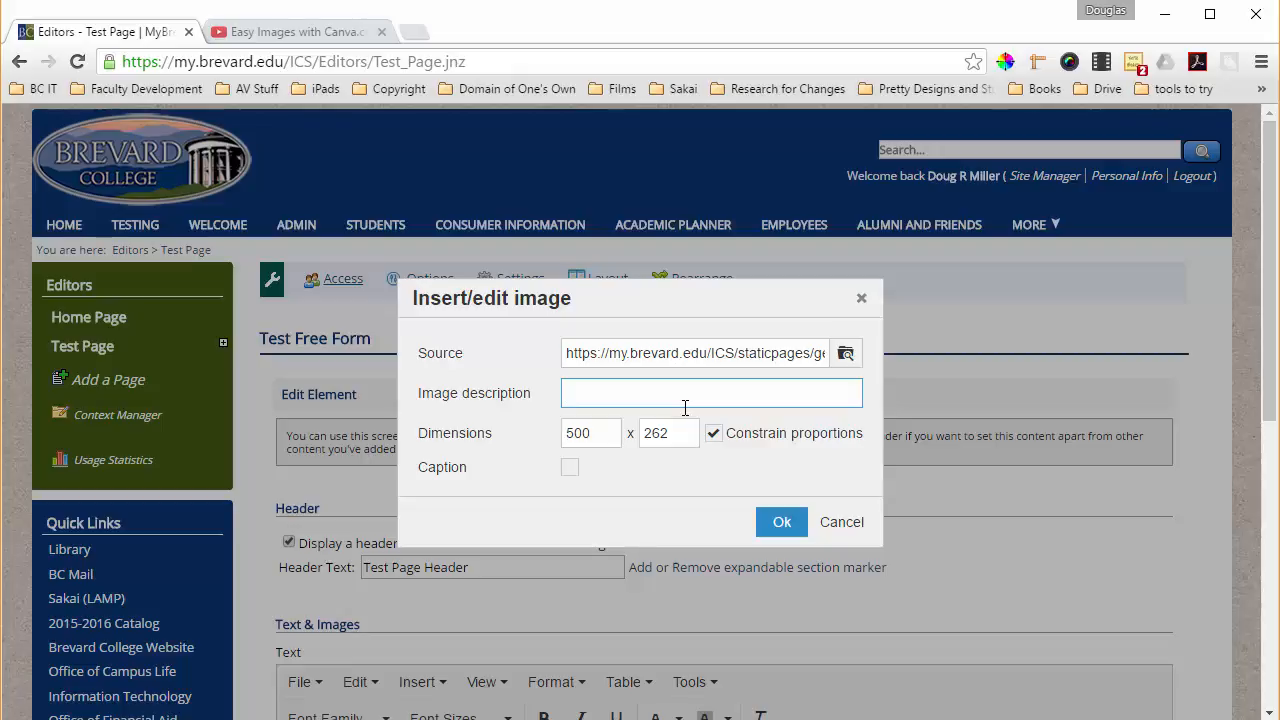
Enter the image description 'Dupont State Forest - Ridgeline Trail', fixing the 'Ridgle' typo
left_click(712, 392)
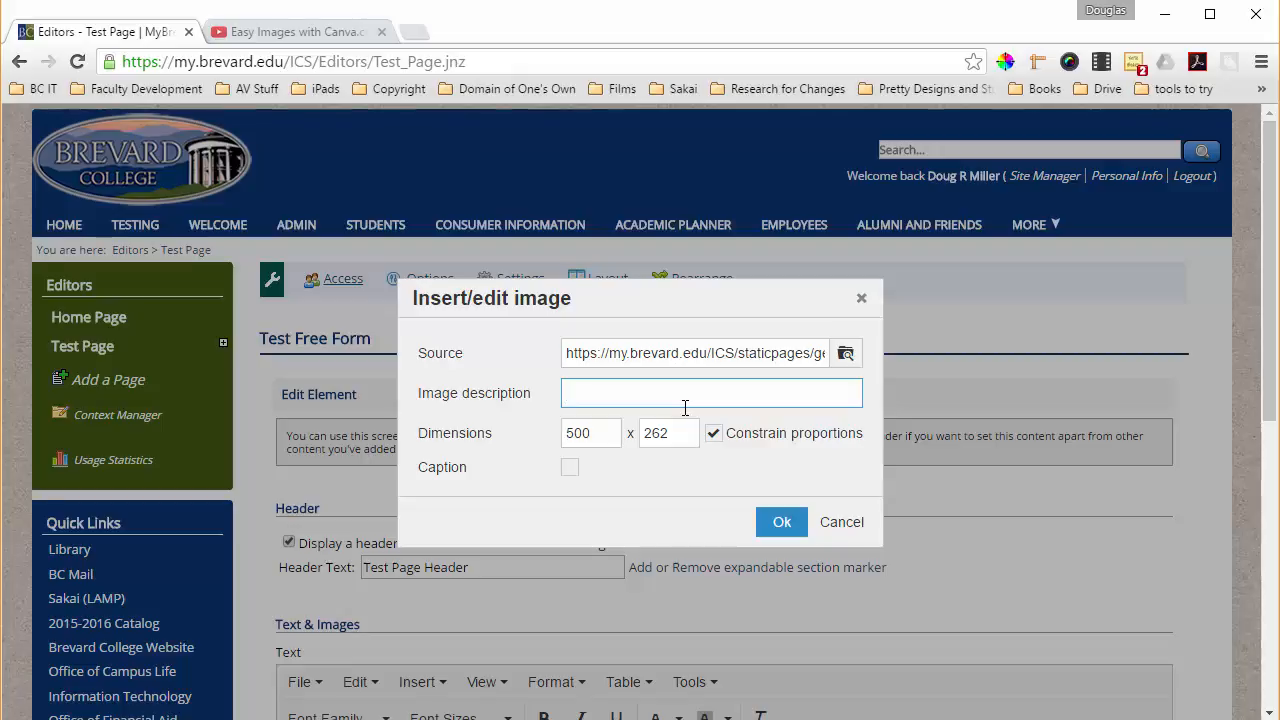
type("Dupont State")
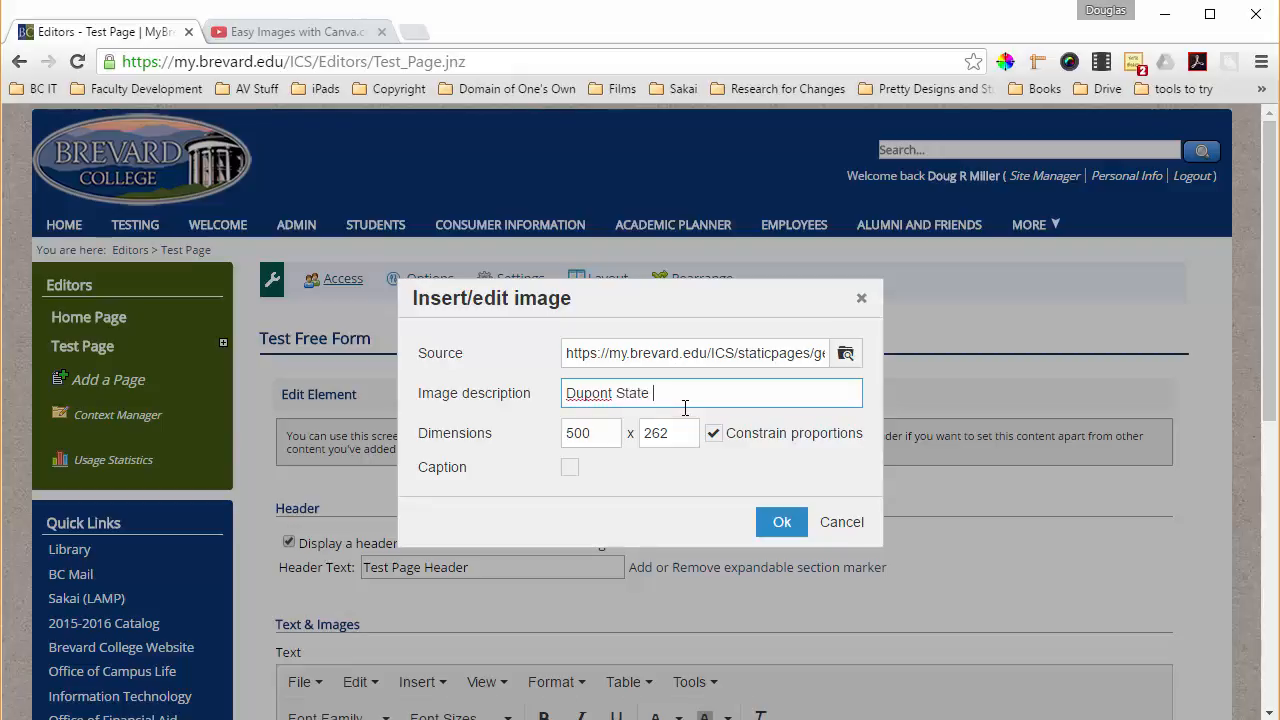
type("Forest")
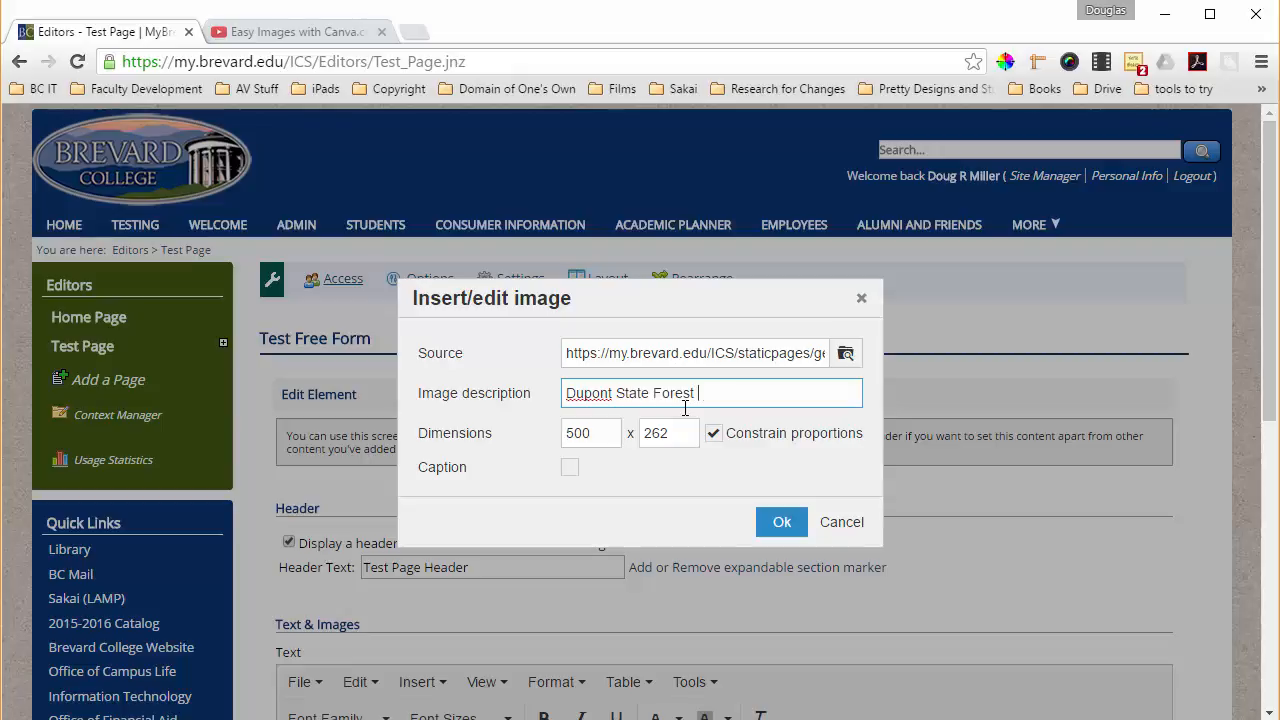
type("- Ridgle")
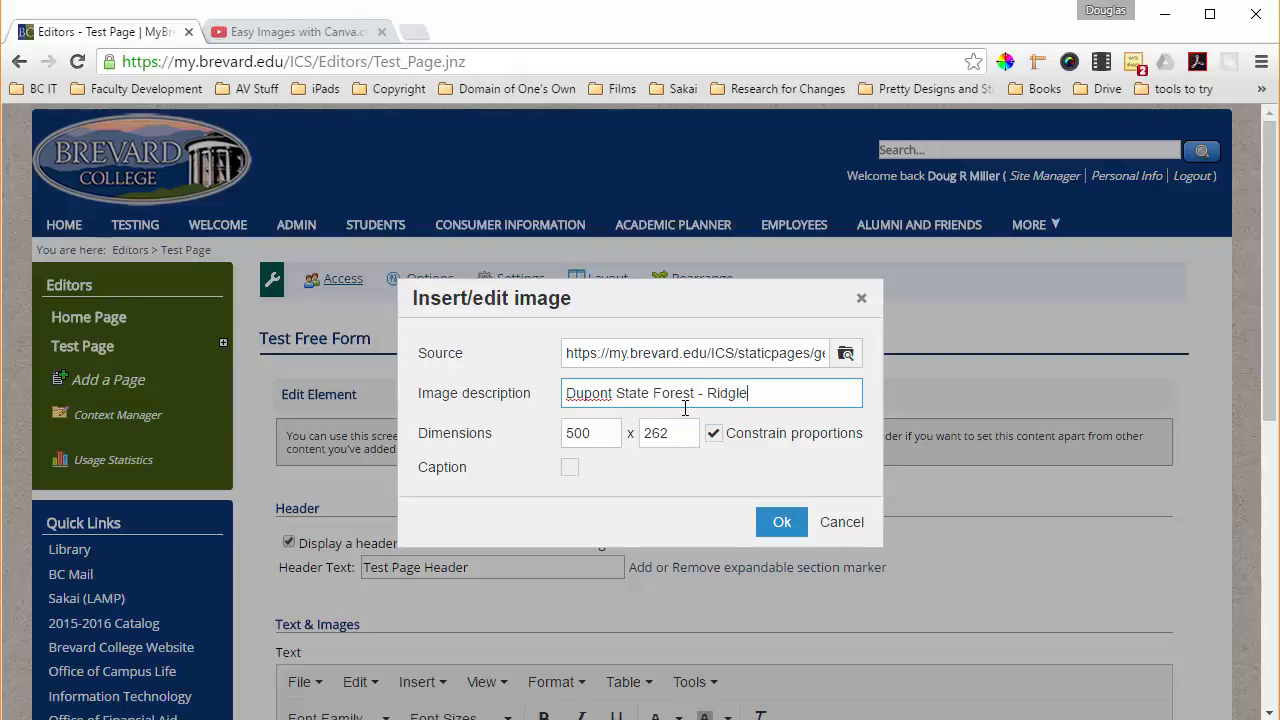
key("BackSpace")
type("eline T")
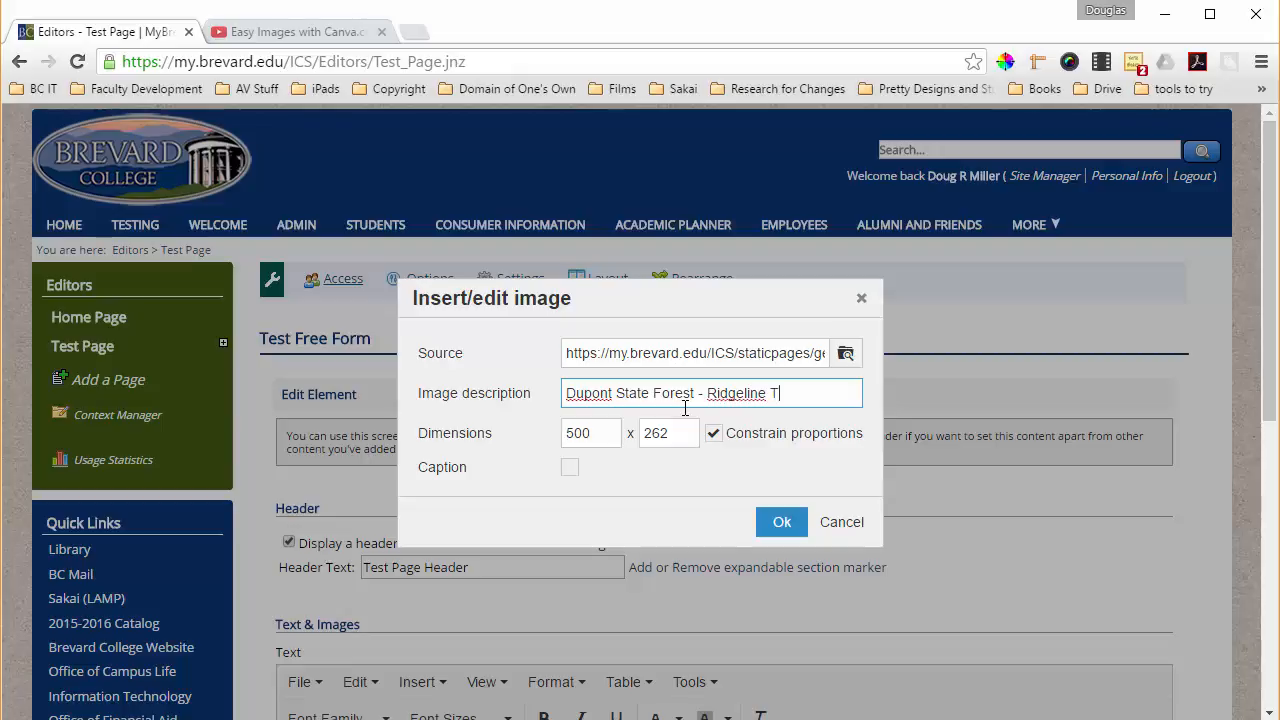
type("rail")
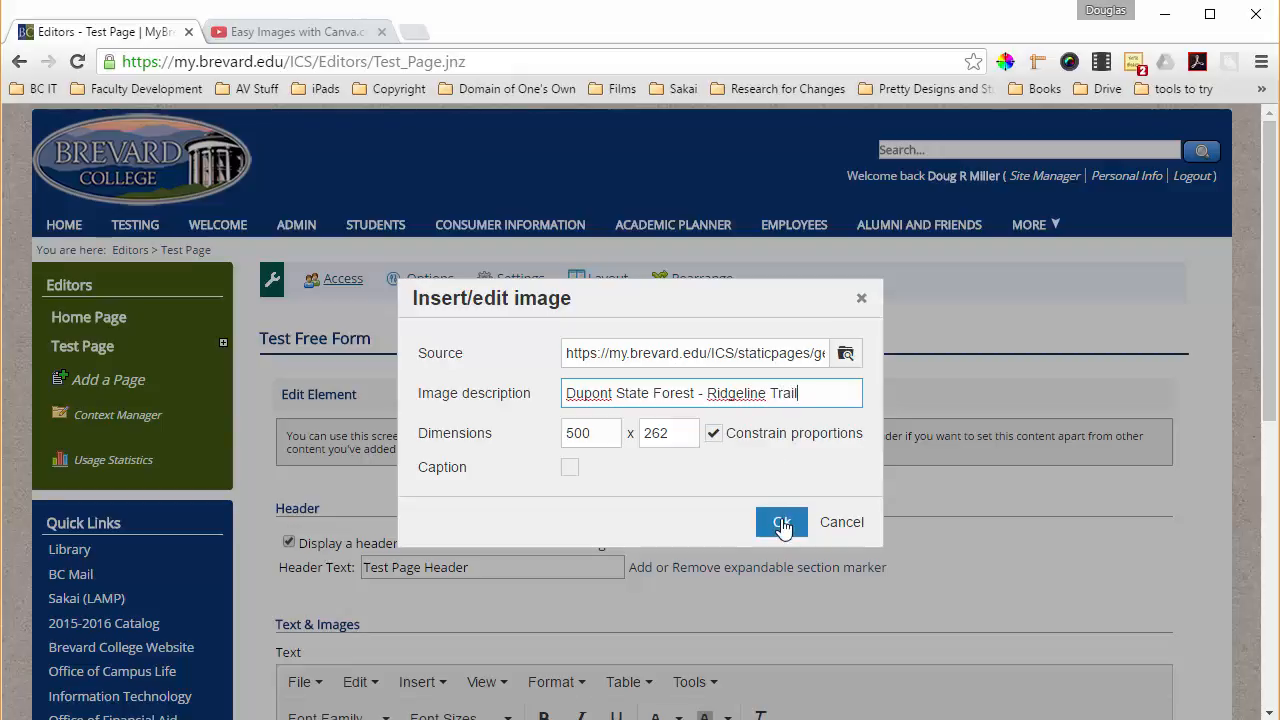
Confirm the image, save the element and exit edit mode to see the photo on the live page
left_click(780, 522)
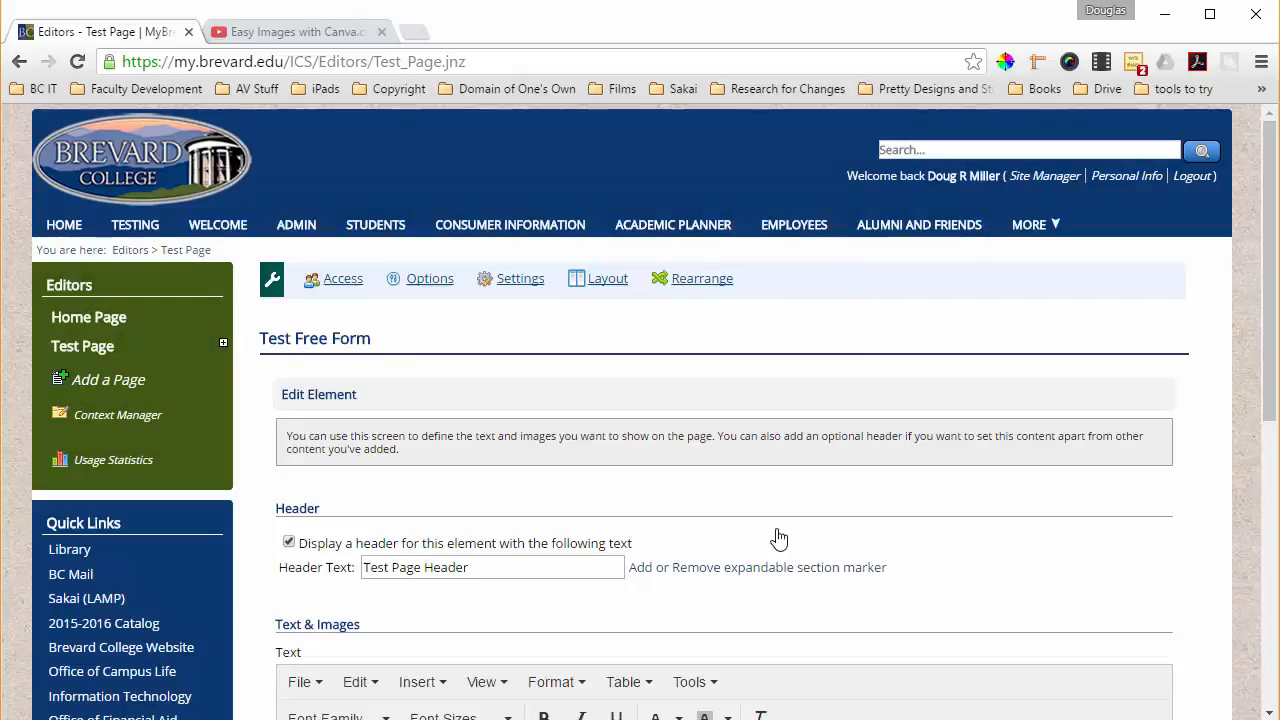
scroll("down", 3)
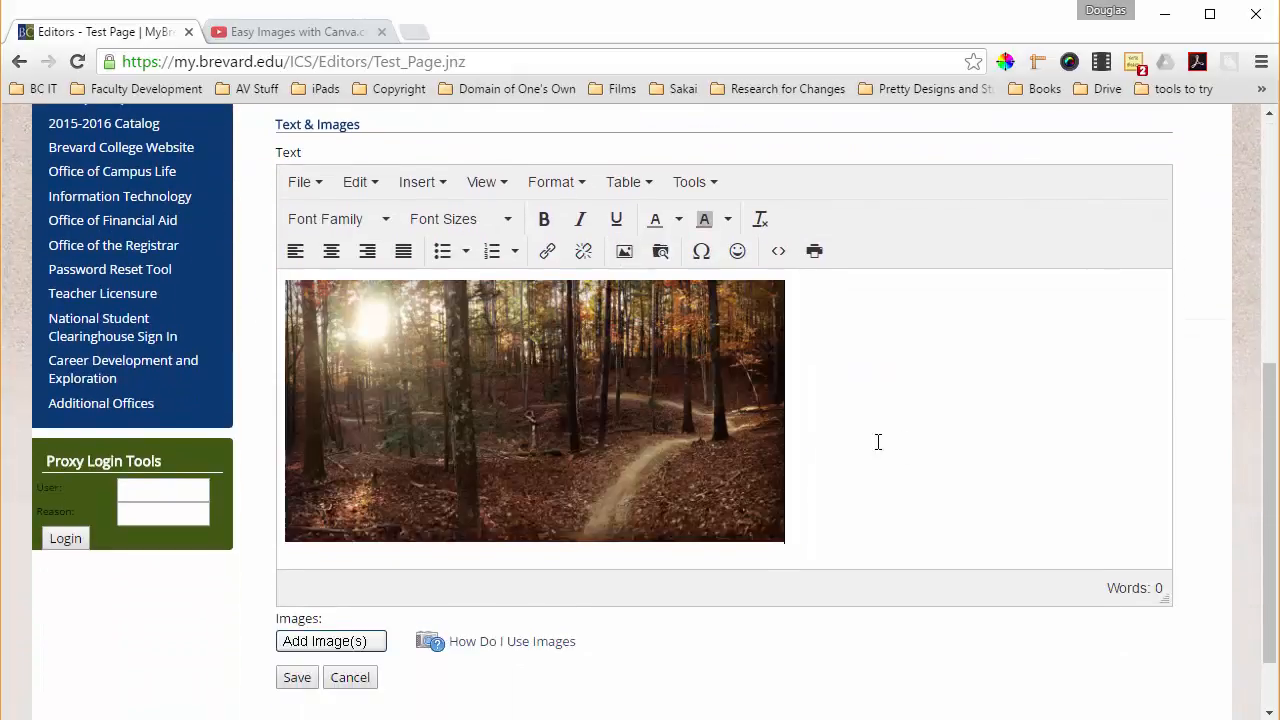
mouse_move(844, 404)
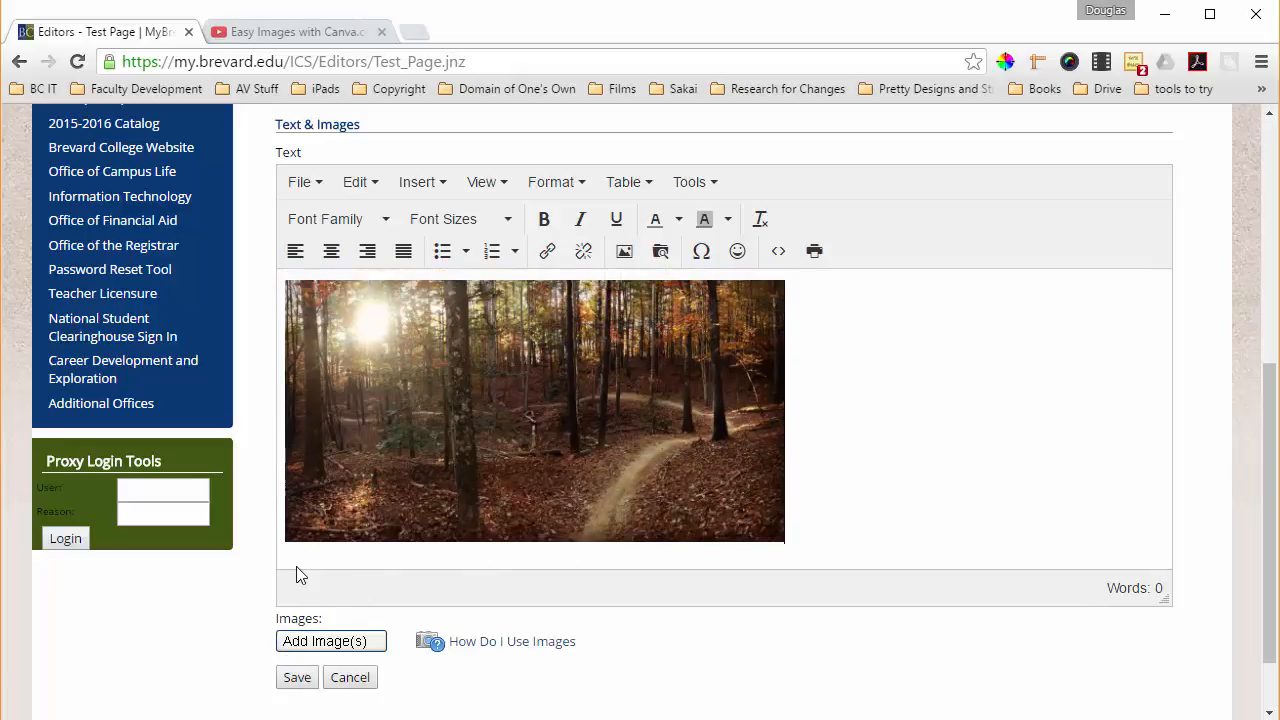
left_click(296, 676)
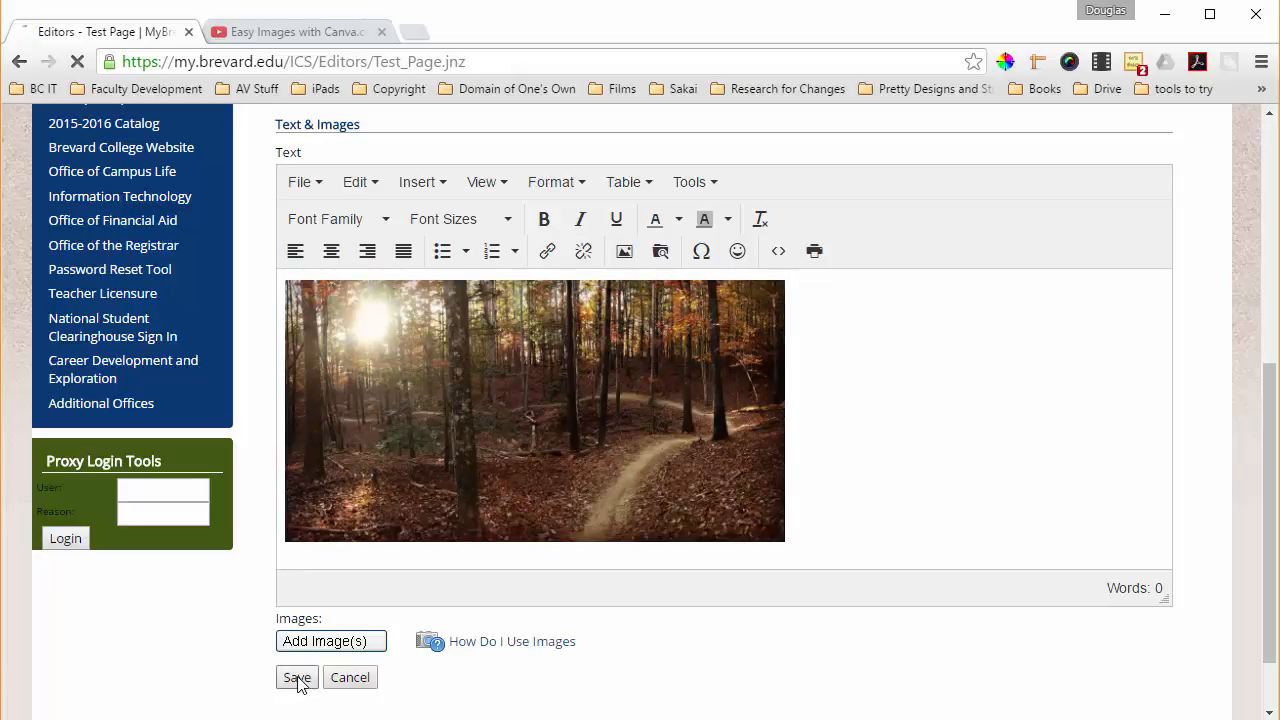
left_click(296, 676)
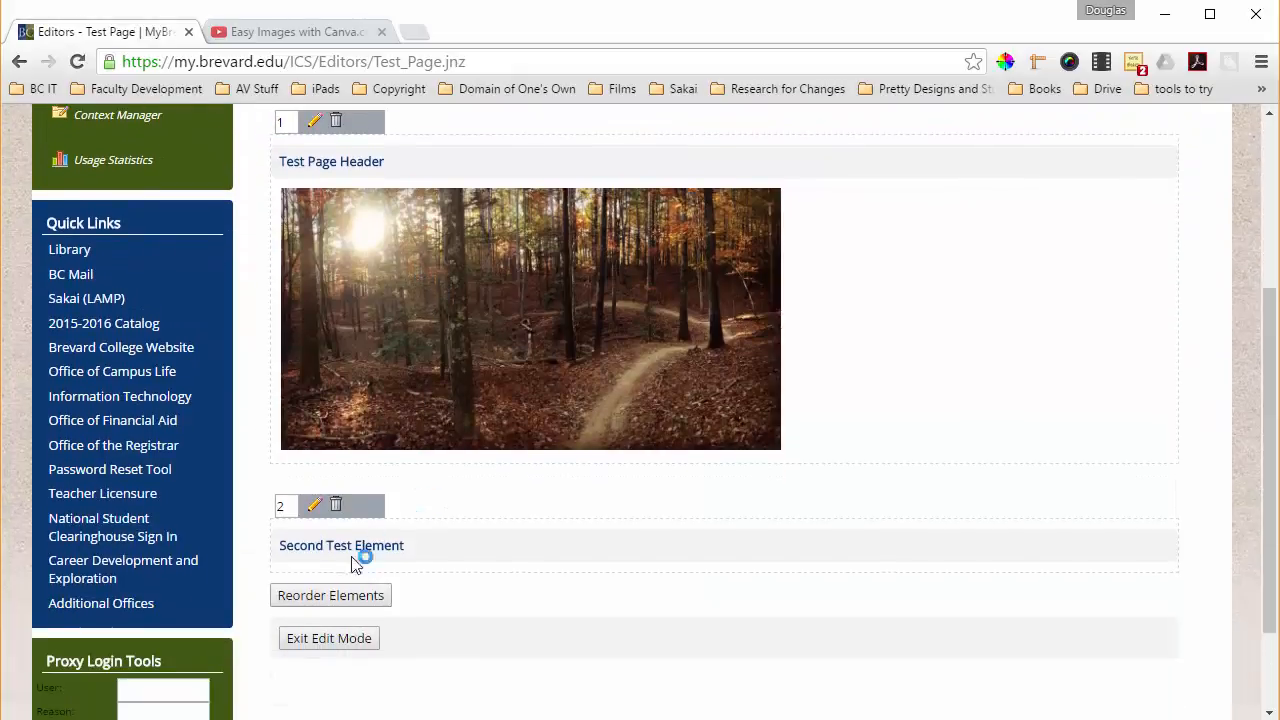
left_click(328, 638)
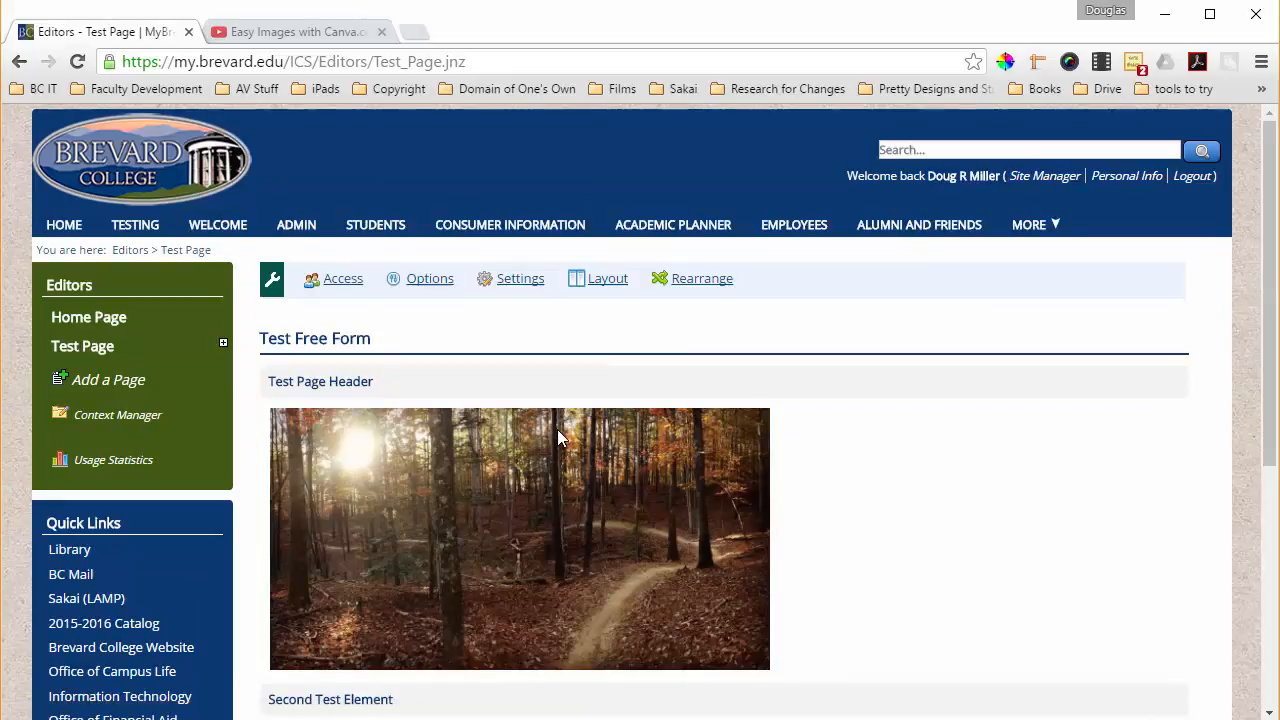
scroll("down", 3)
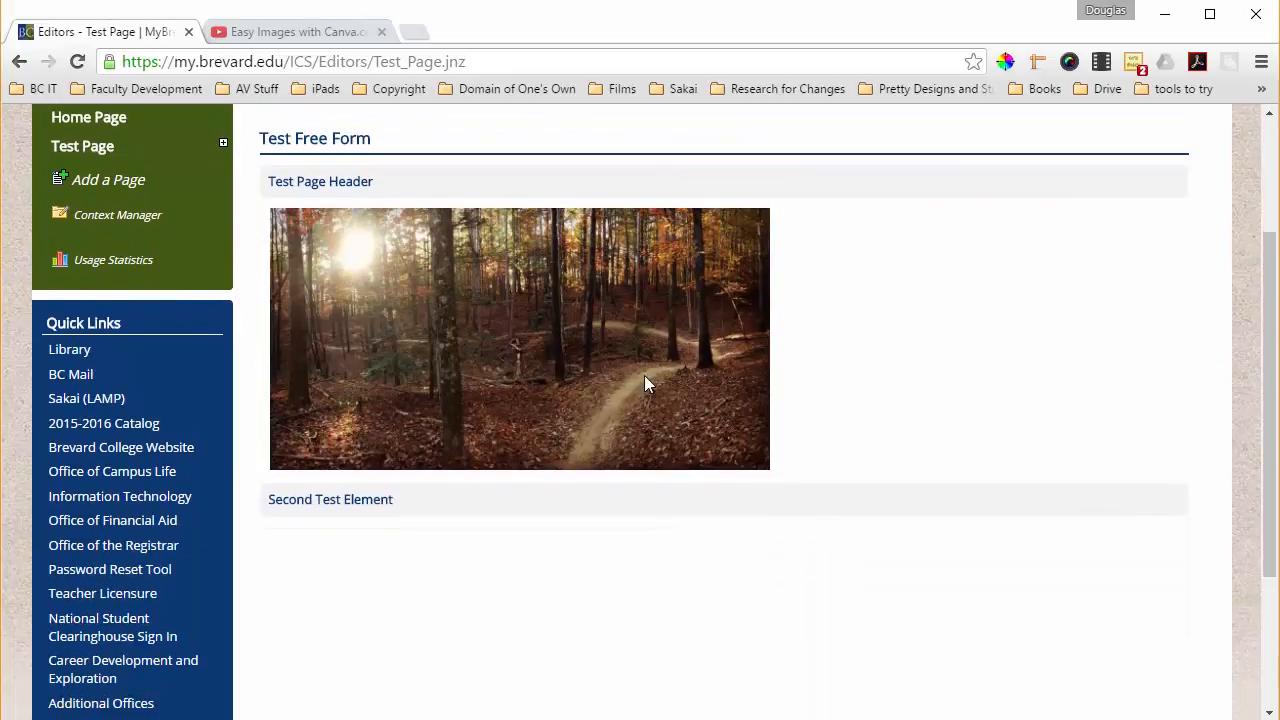